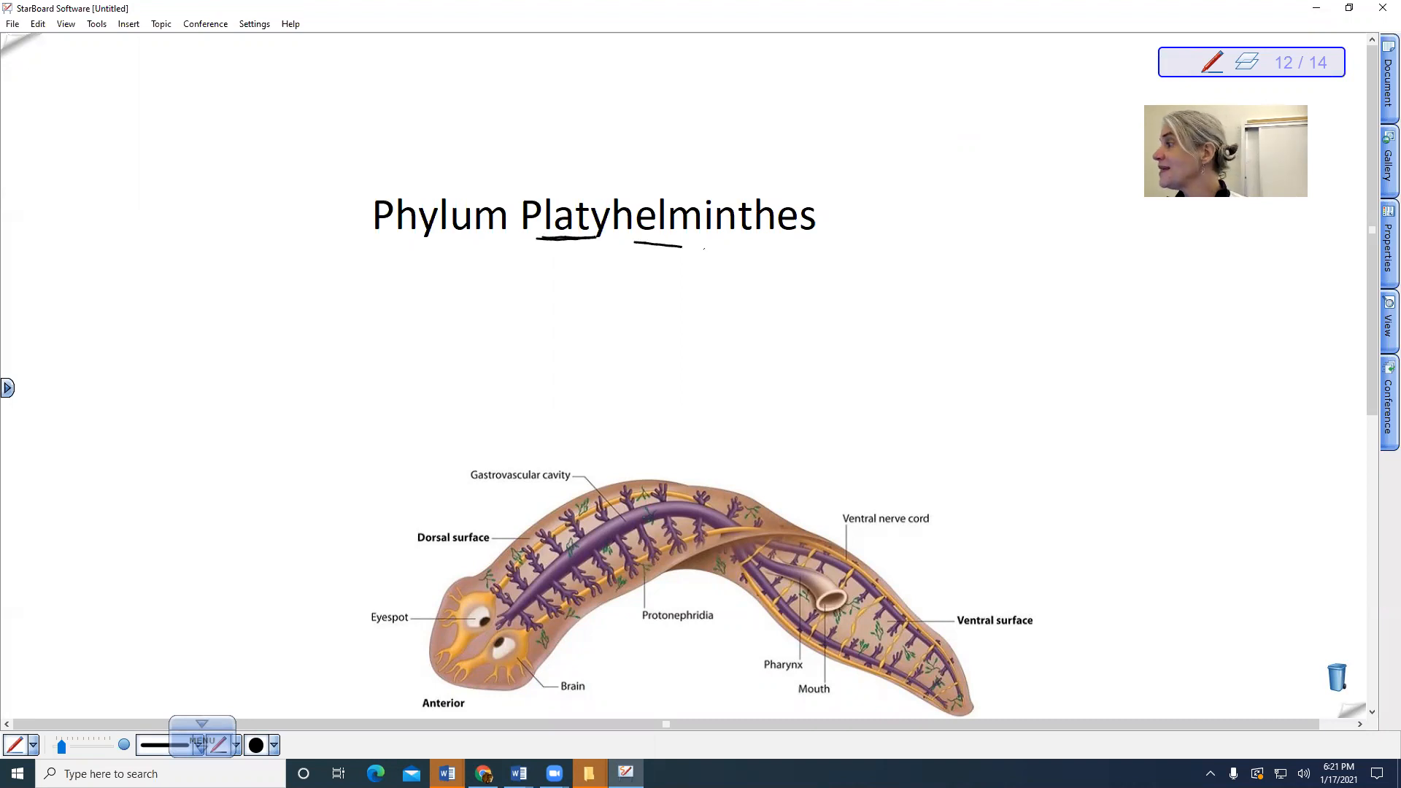
# Underline part of the Platyhelminthes title and handwrite 'flat worms', 'Triploblastic', 'acoelomates' beneath it
pyautogui.moveTo(626, 248); pyautogui.dragTo(719, 240)
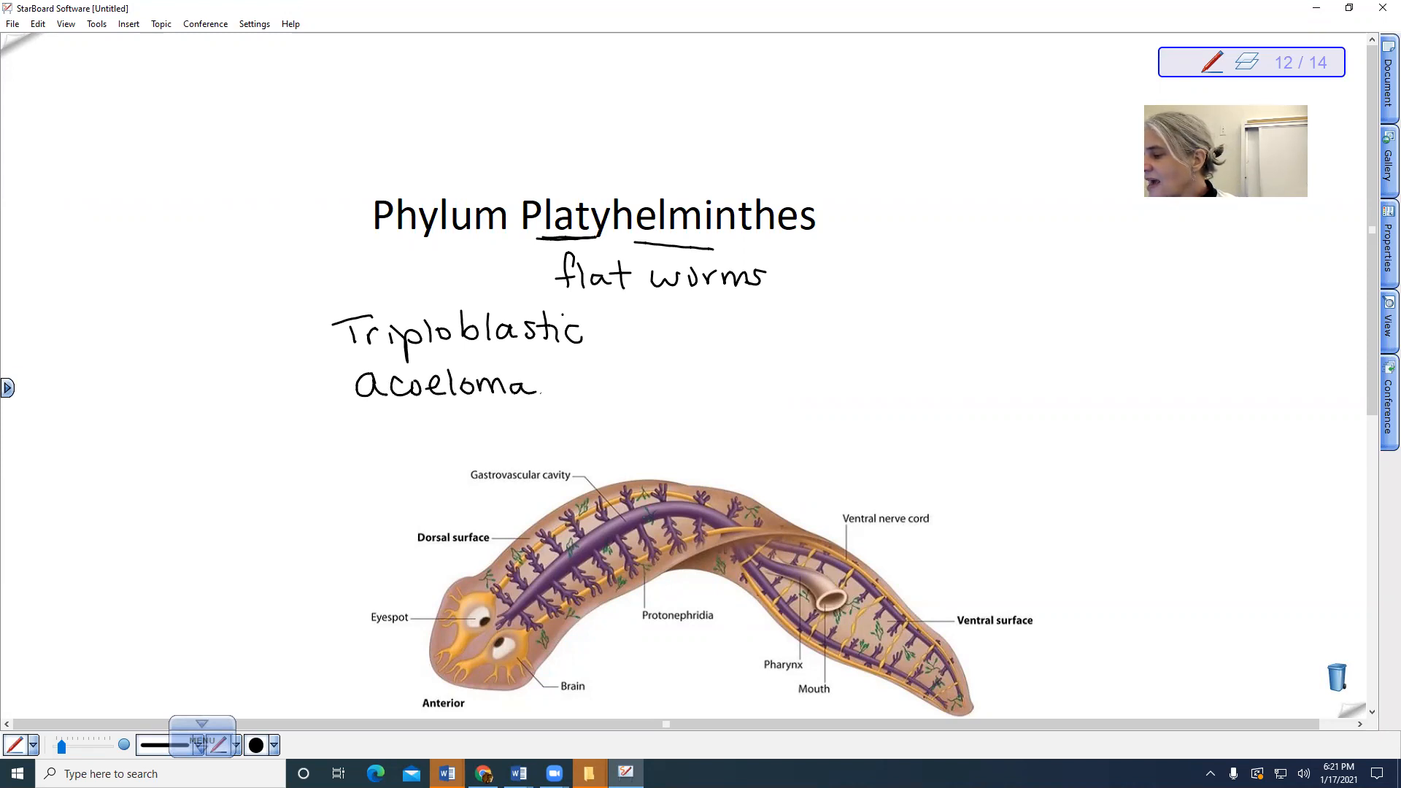
pyautogui.write('tes')
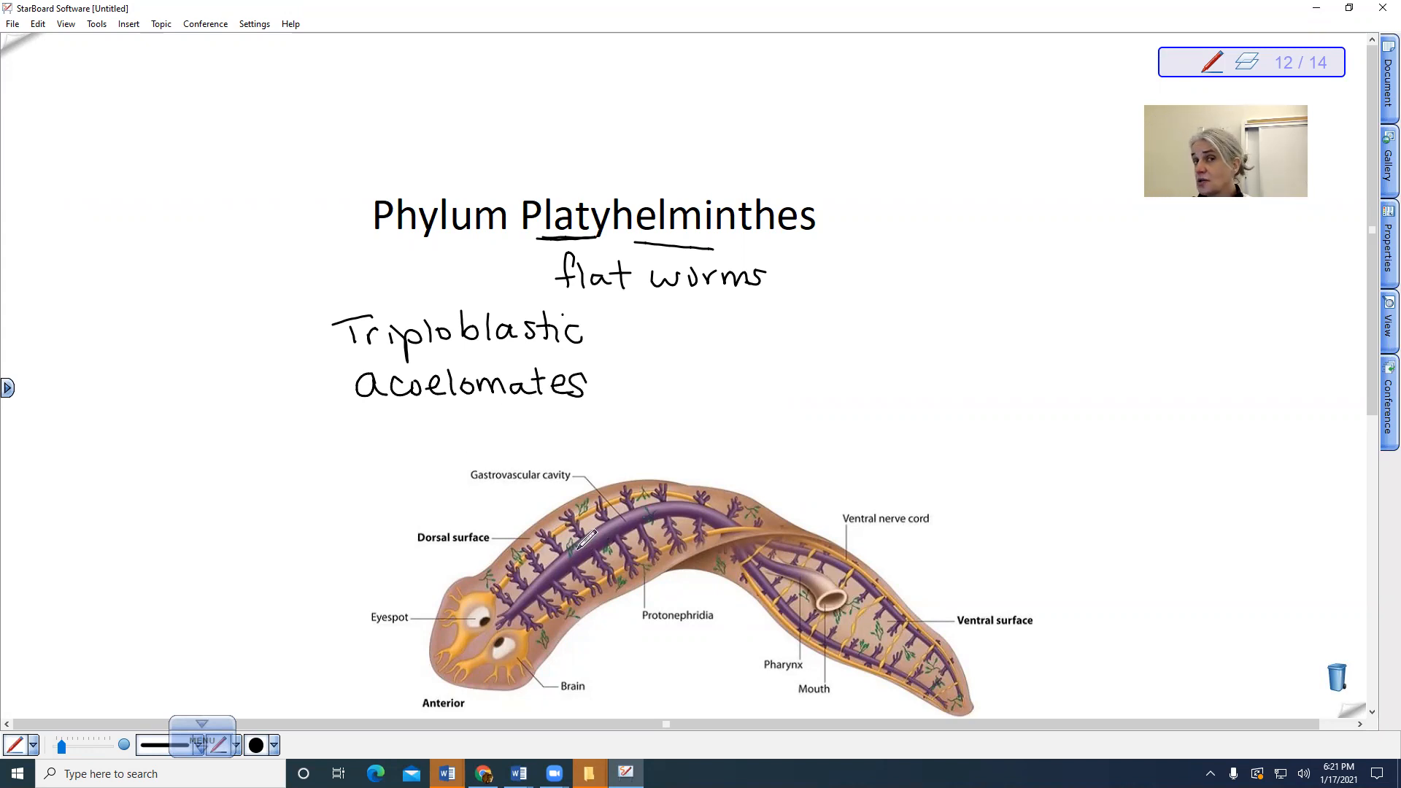
pyautogui.scroll(3)
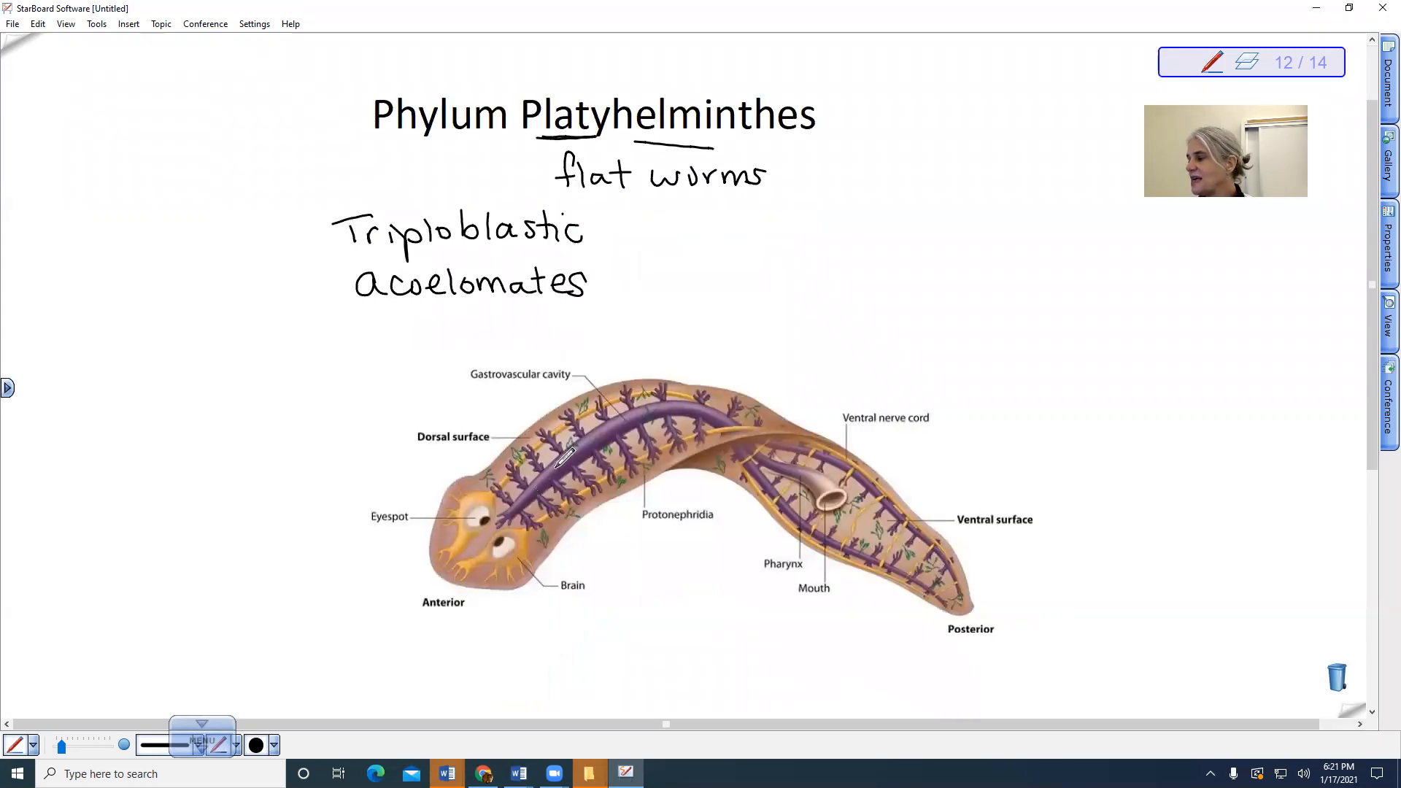
pyautogui.moveTo(813, 455)
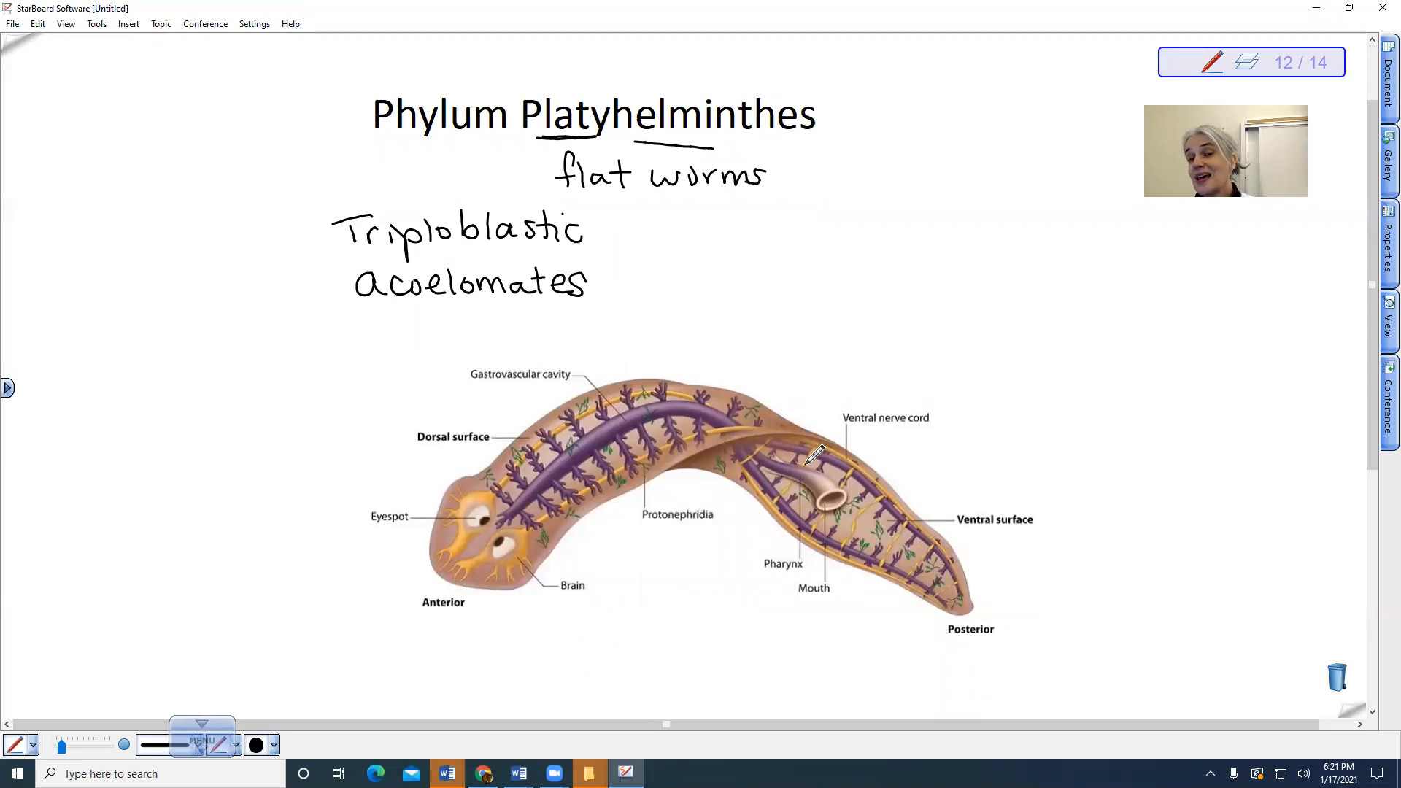
pyautogui.moveTo(786, 463)
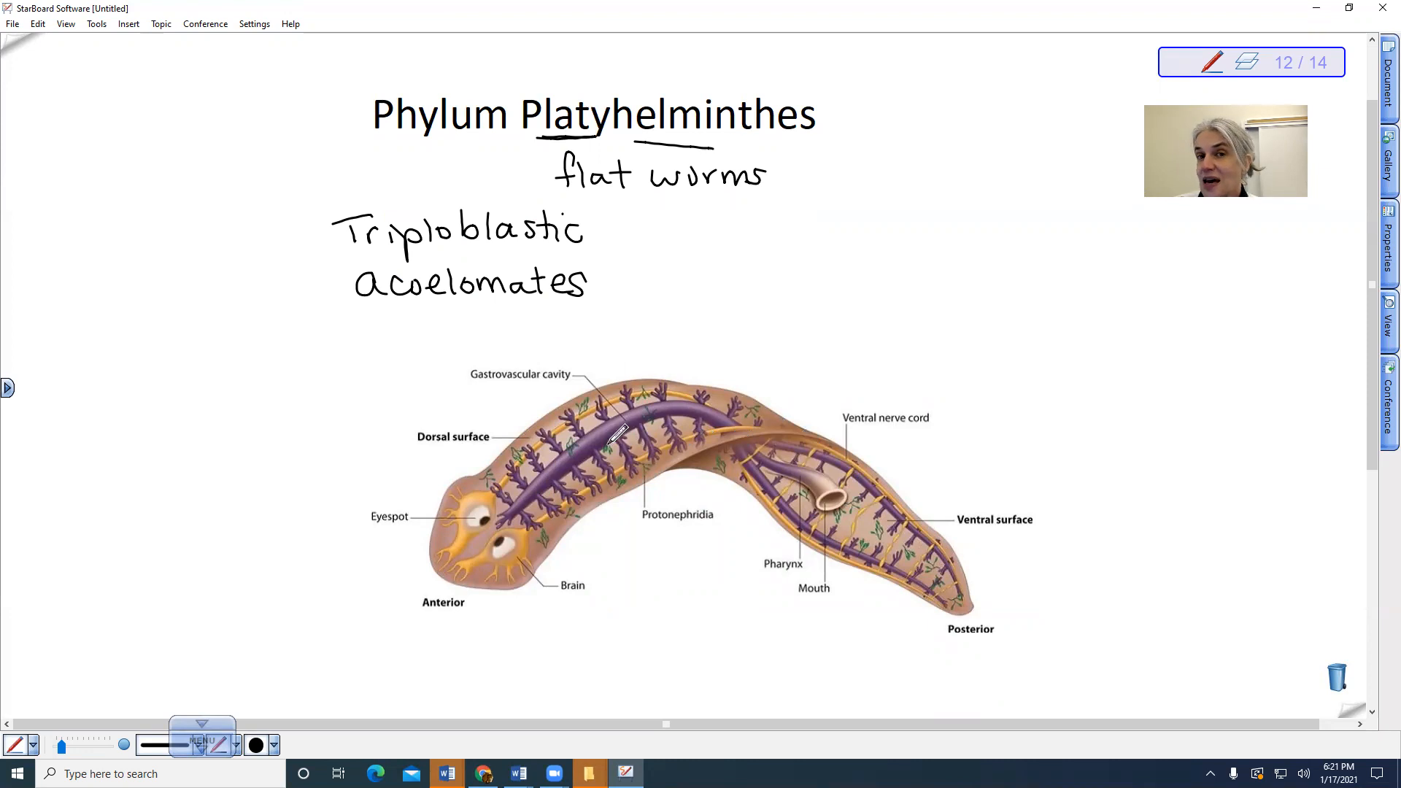
pyautogui.moveTo(567, 421)
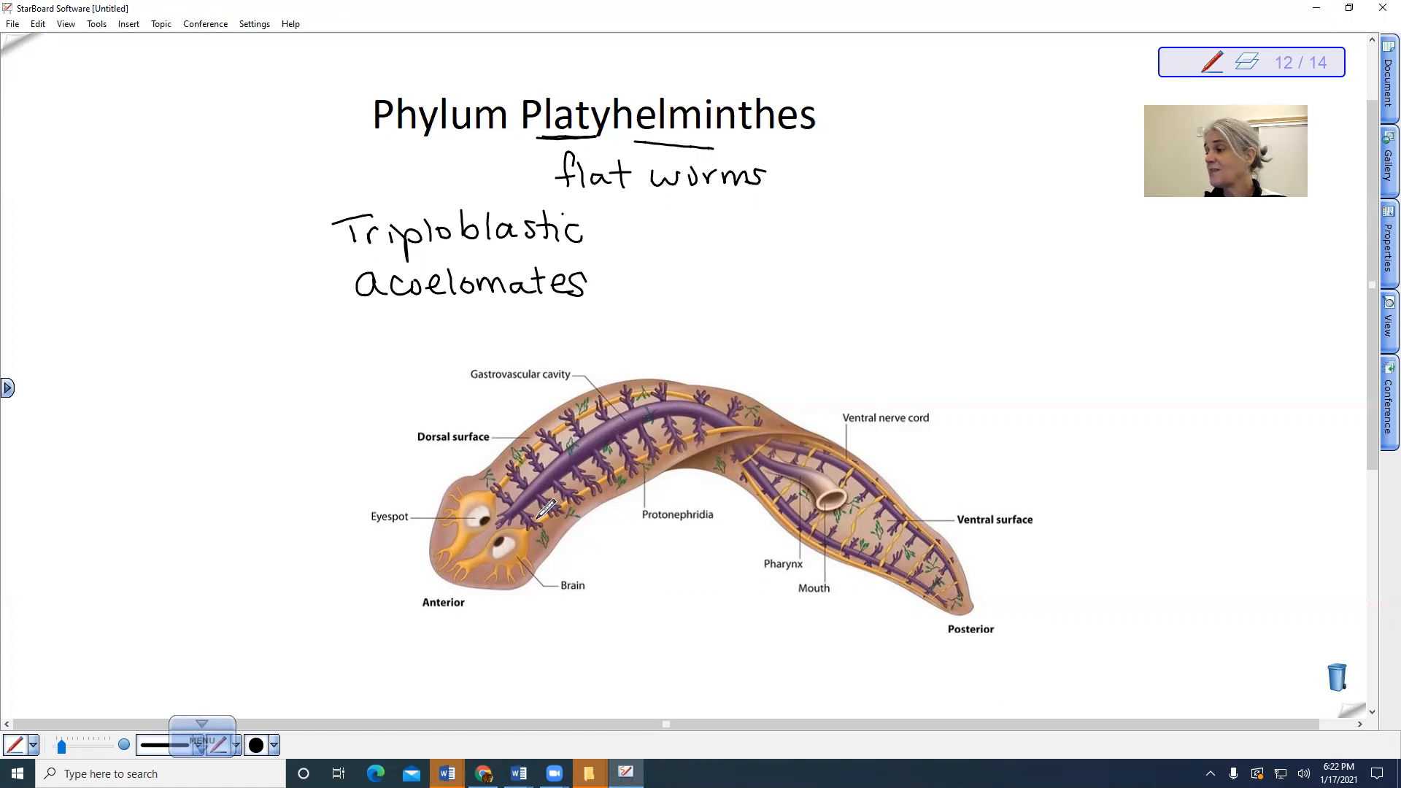
pyautogui.moveTo(622, 402)
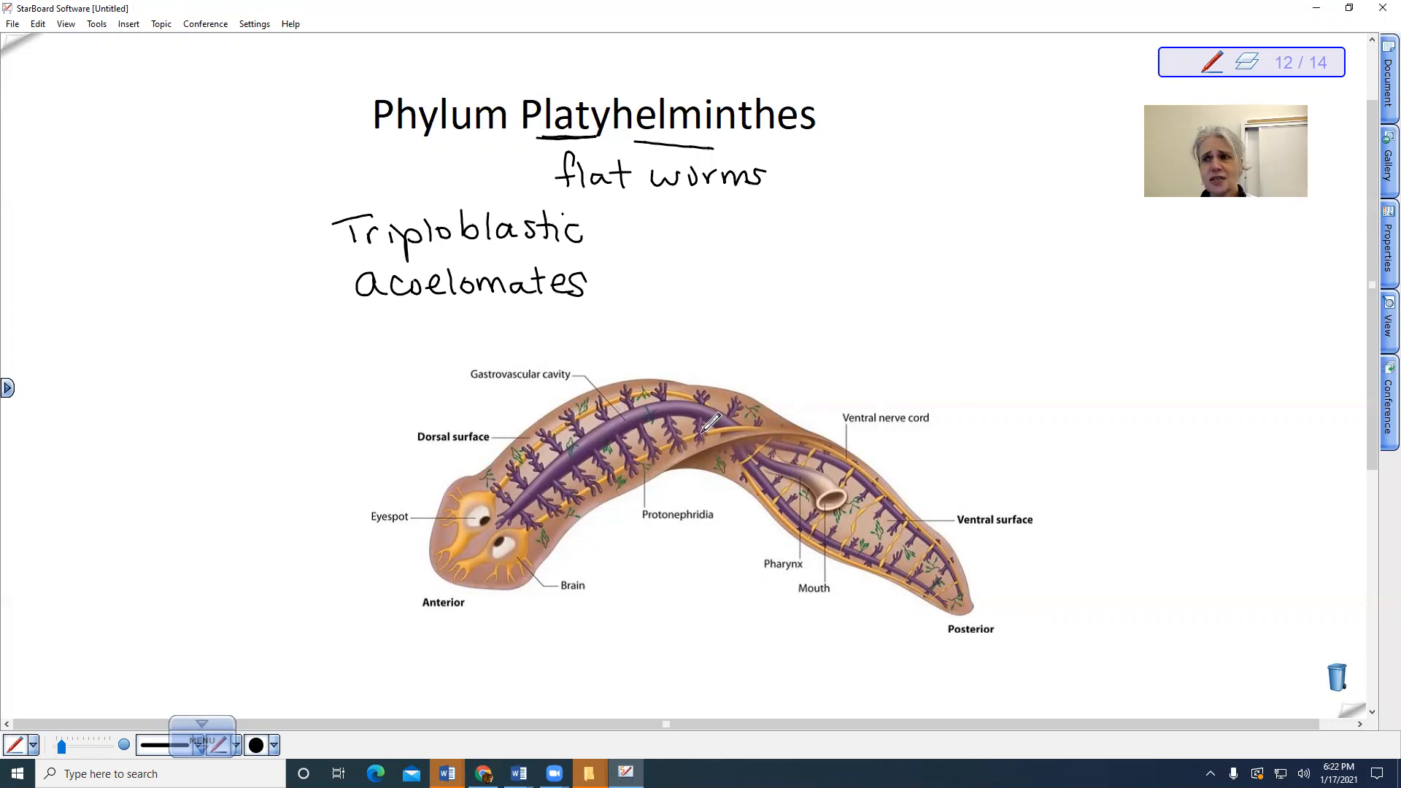
pyautogui.moveTo(687, 392)
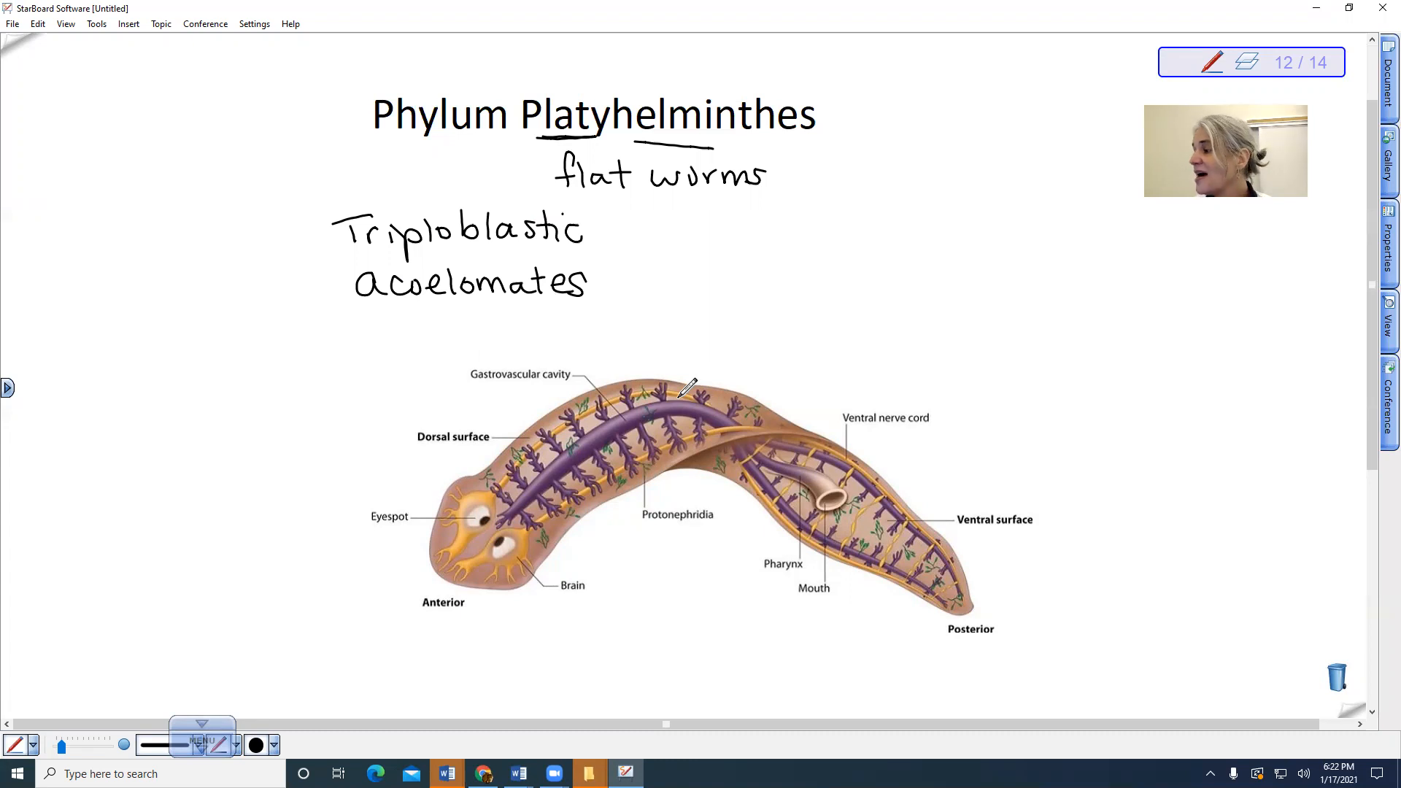
pyautogui.moveTo(676, 320)
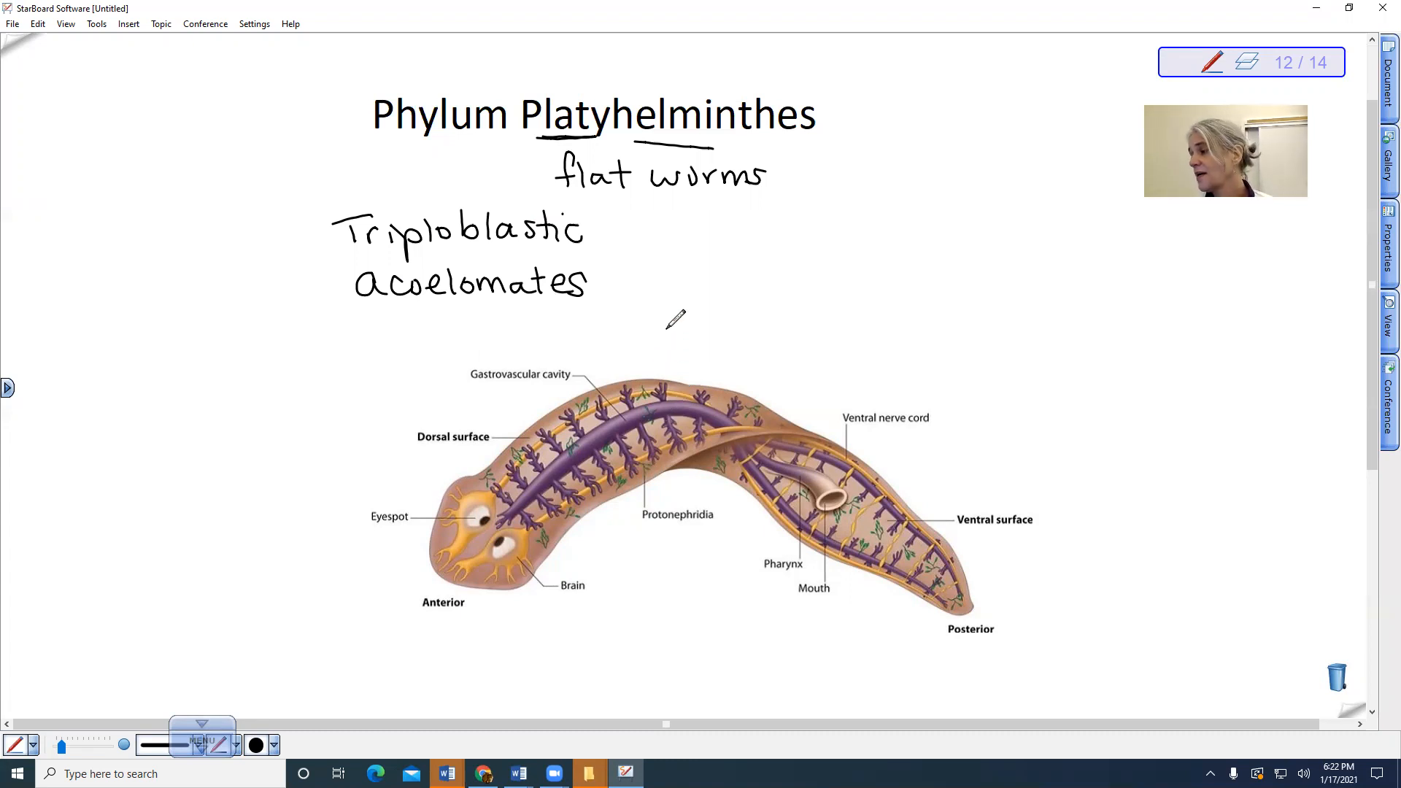
pyautogui.moveTo(476, 326)
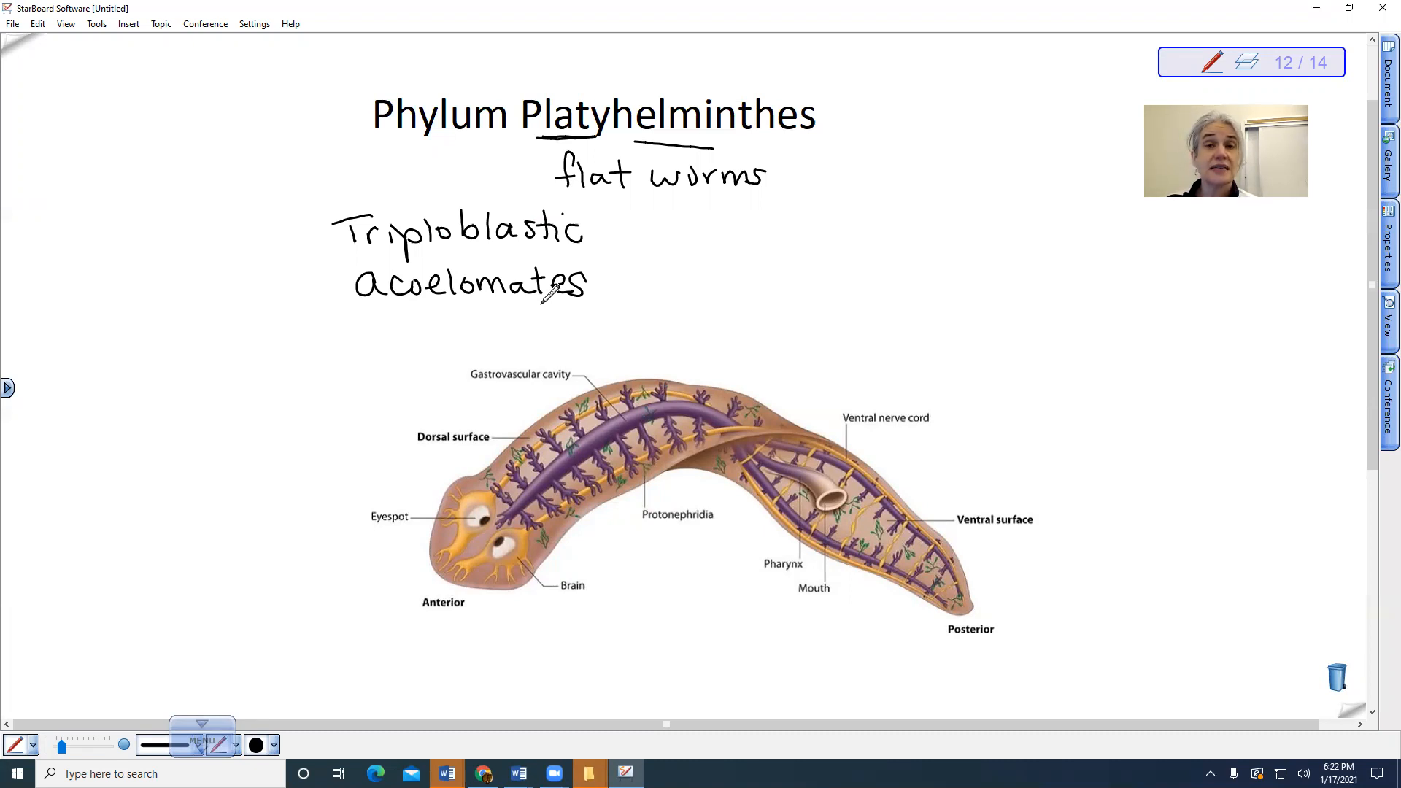
pyautogui.moveTo(650, 353)
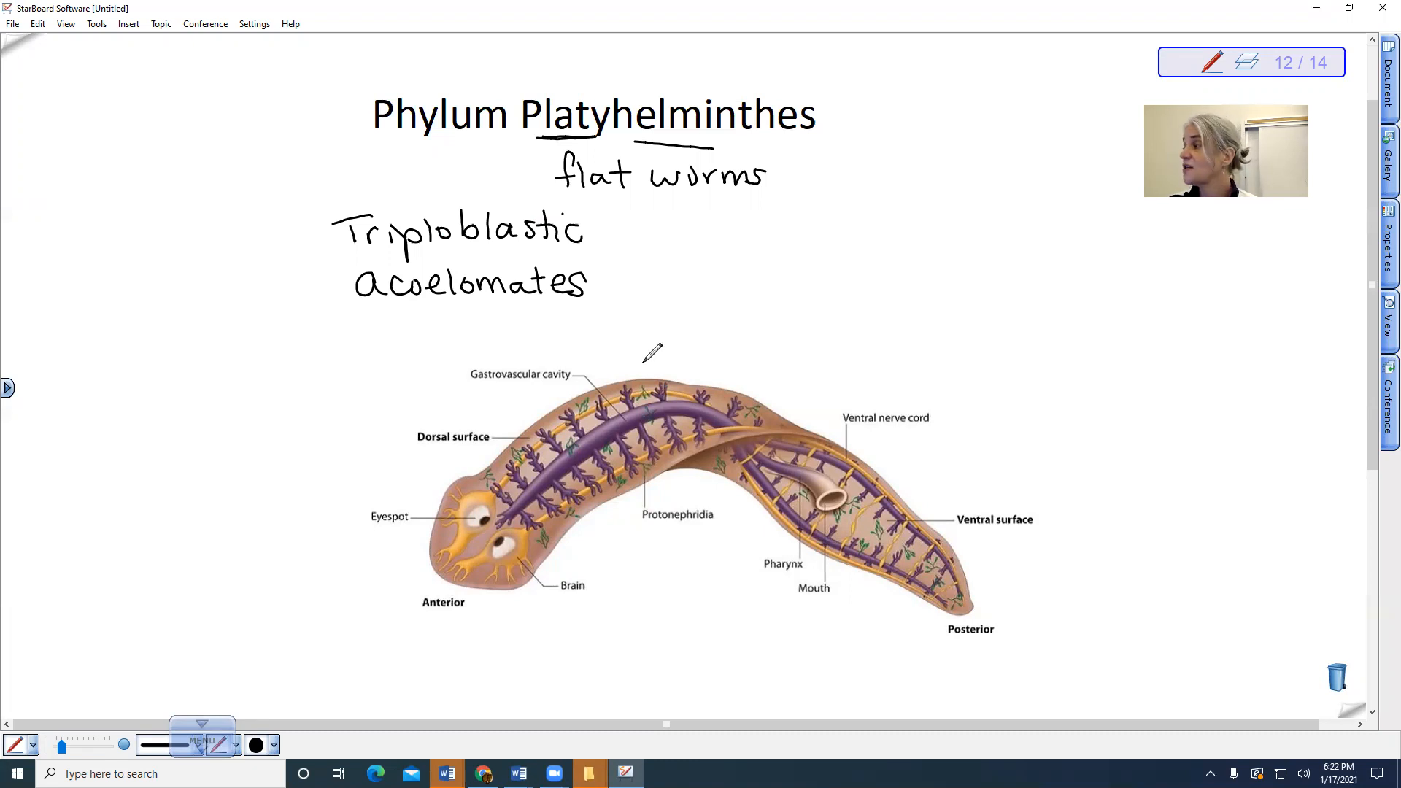
pyautogui.moveTo(665, 348)
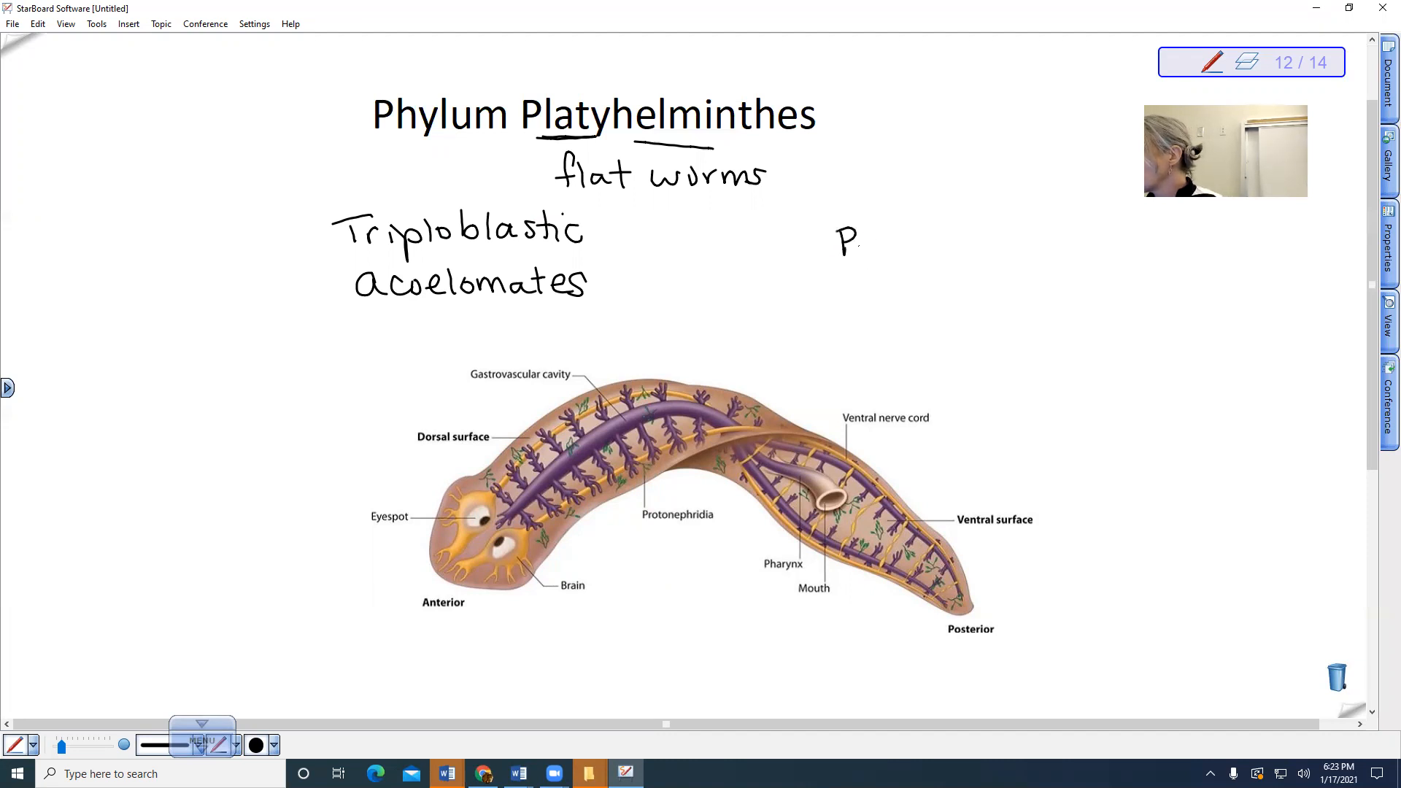
# Handwrite 'Bilateral Symmetry w/ Cephalization' to the right of the existing notes
pyautogui.write('Bilal')
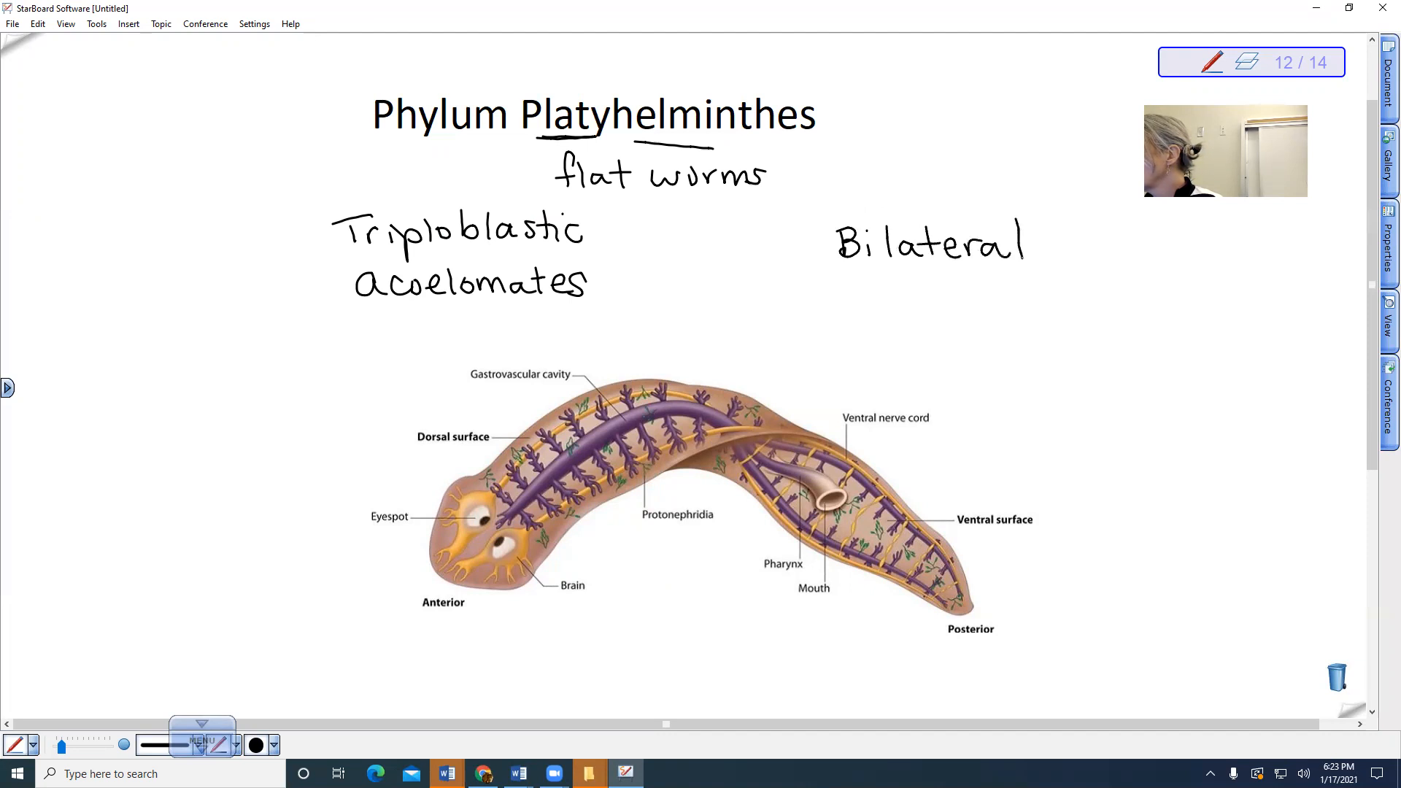
pyautogui.write('Symi')
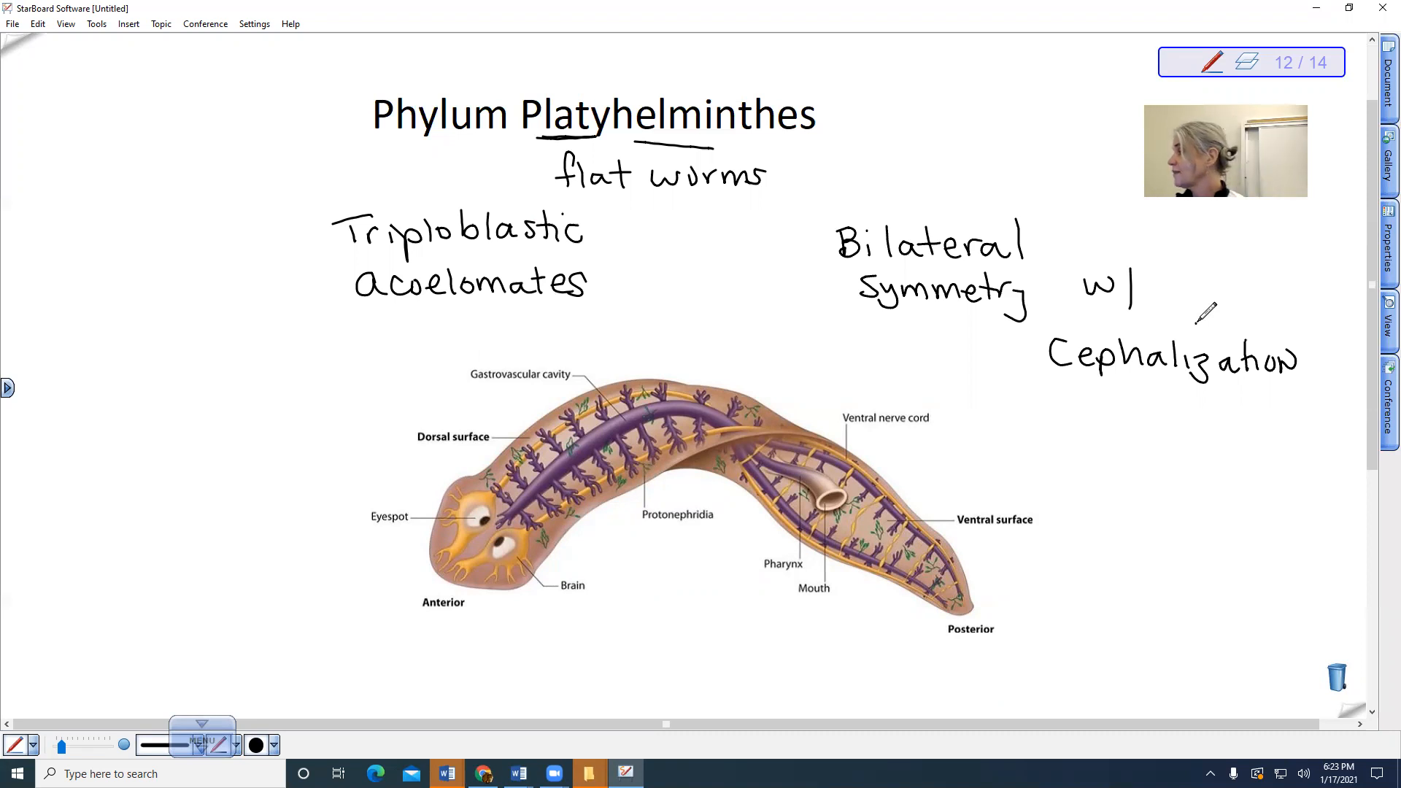
pyautogui.moveTo(675, 542)
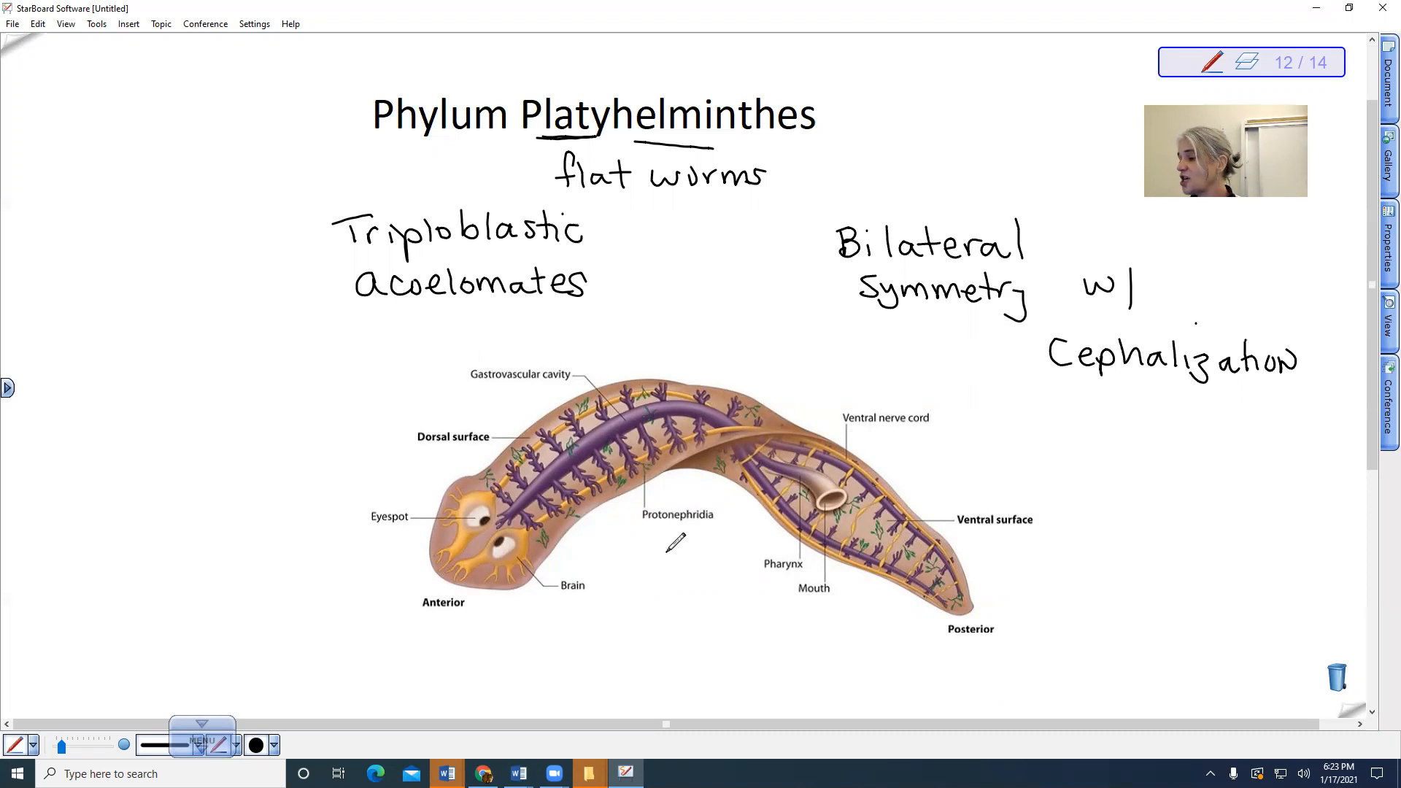
# Scroll below the flatworm diagram and start the example line 'ex. free - l'
pyautogui.scroll(-3)
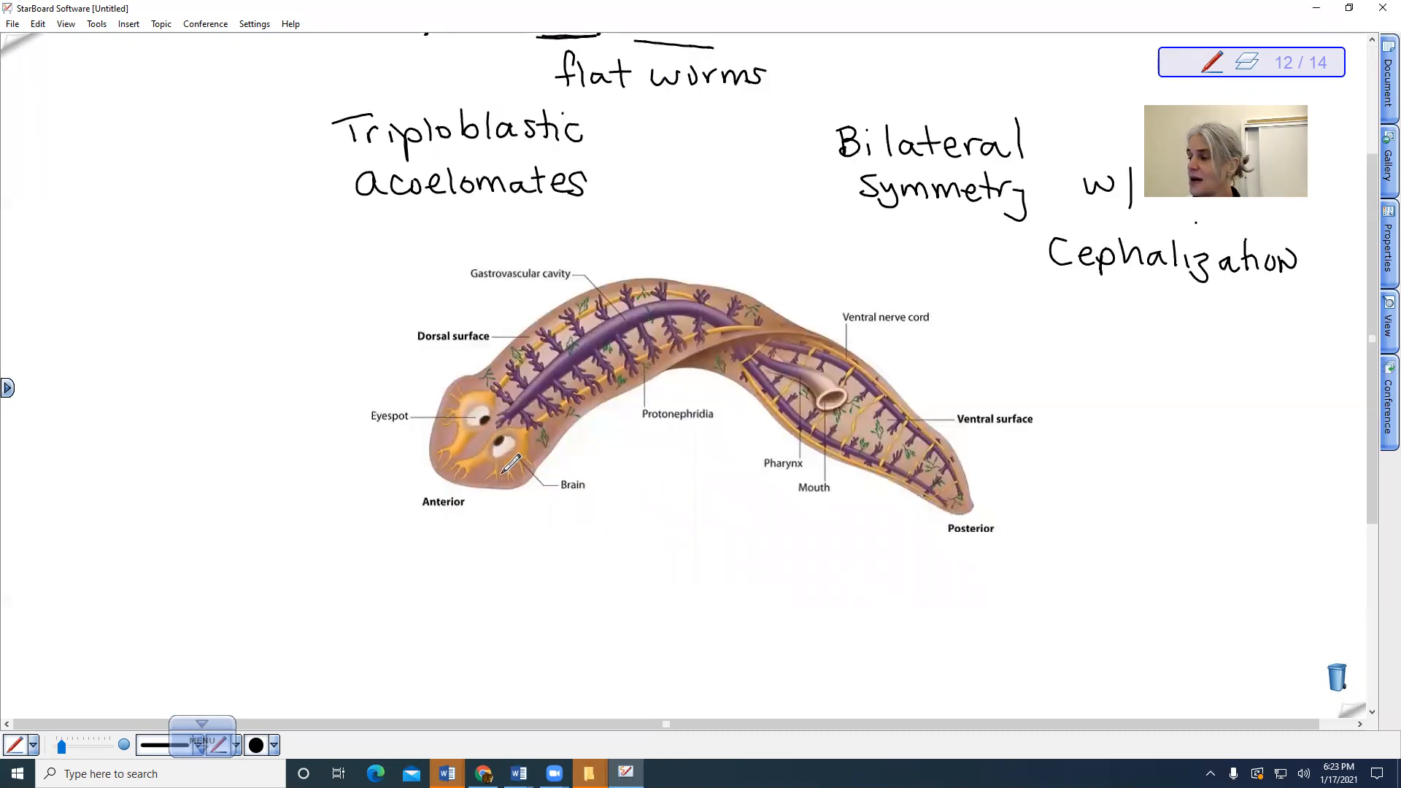
pyautogui.moveTo(487, 403)
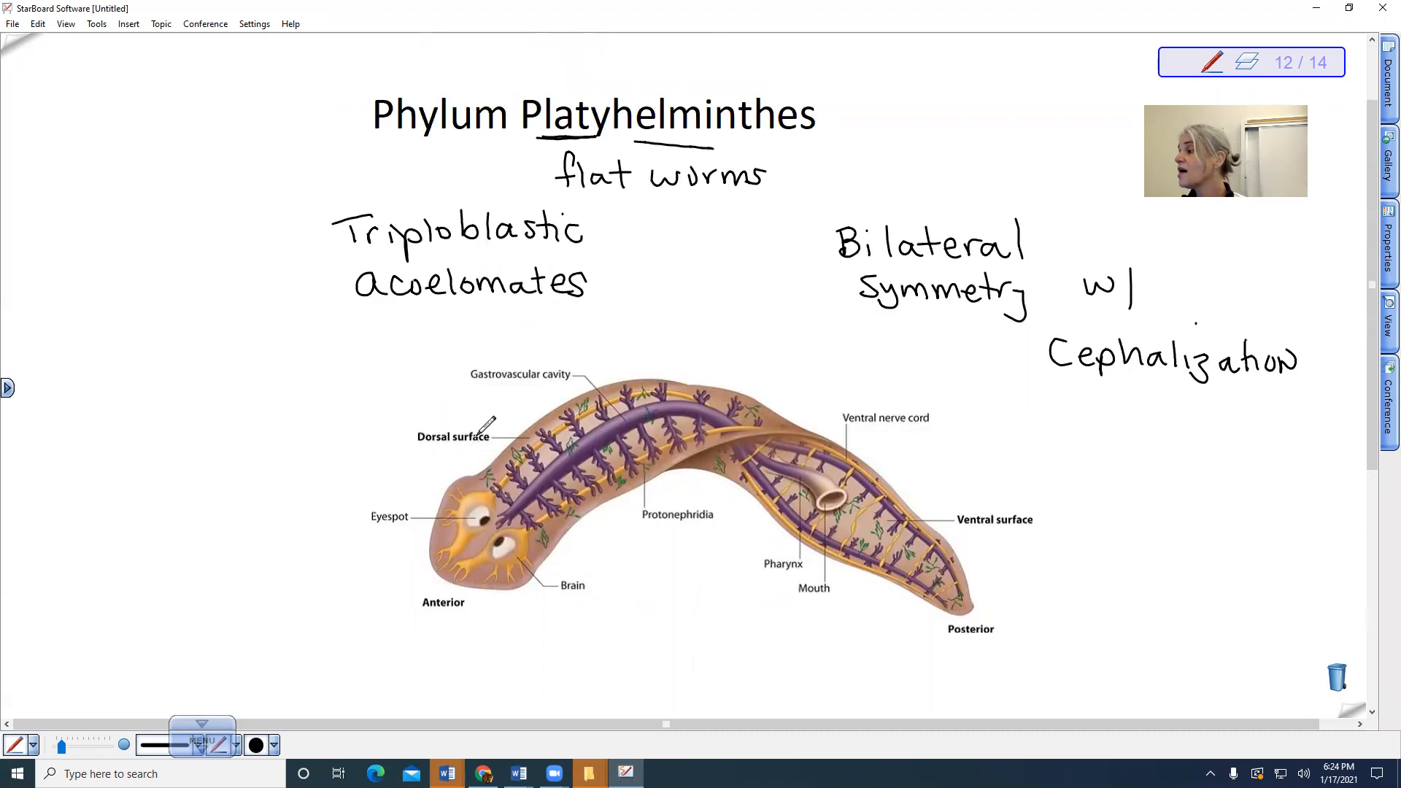
pyautogui.scroll(-3)
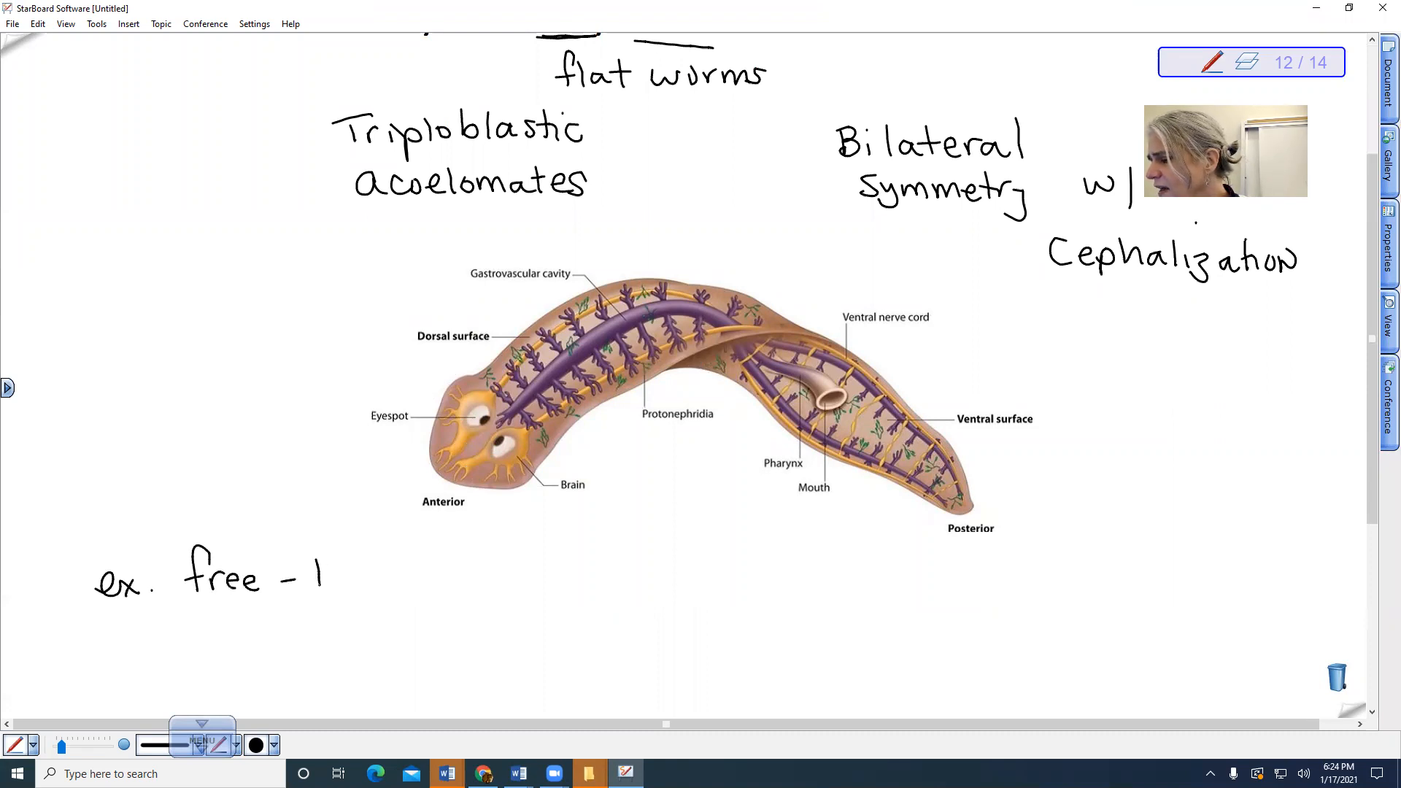
# Complete the note to read 'ex. free-living Planarian scavenger'
pyautogui.write('living Planarian')
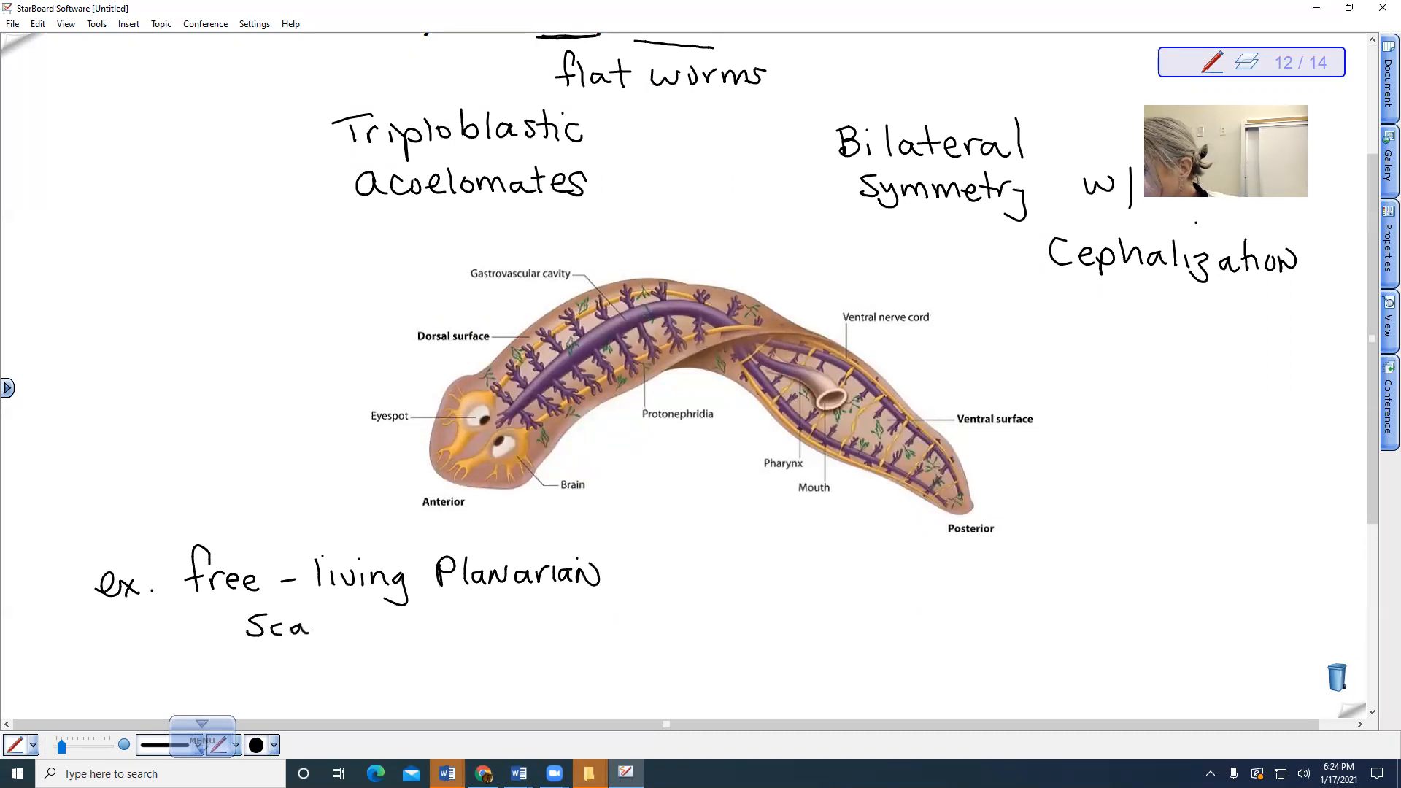
pyautogui.write('venger')
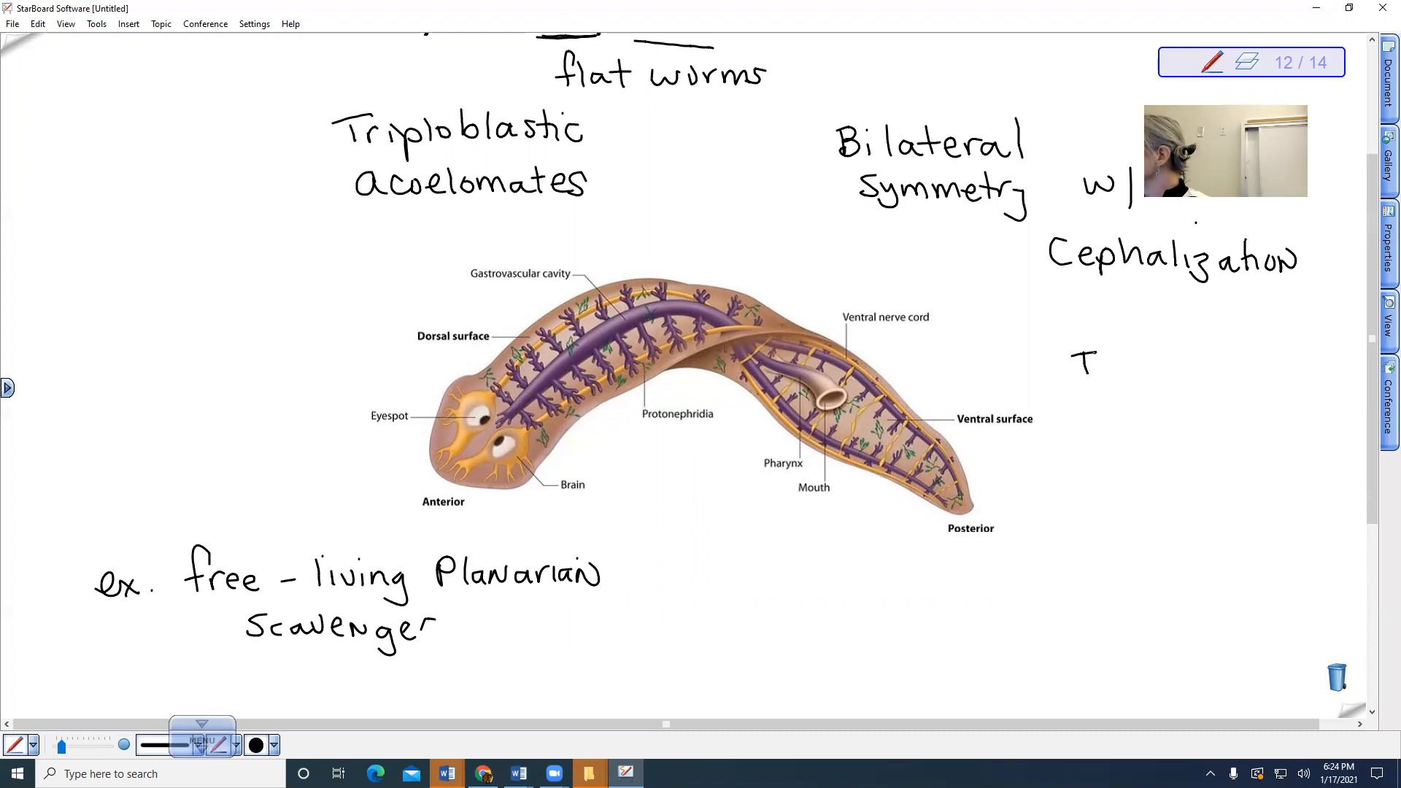
pyautogui.write('Incomplete')
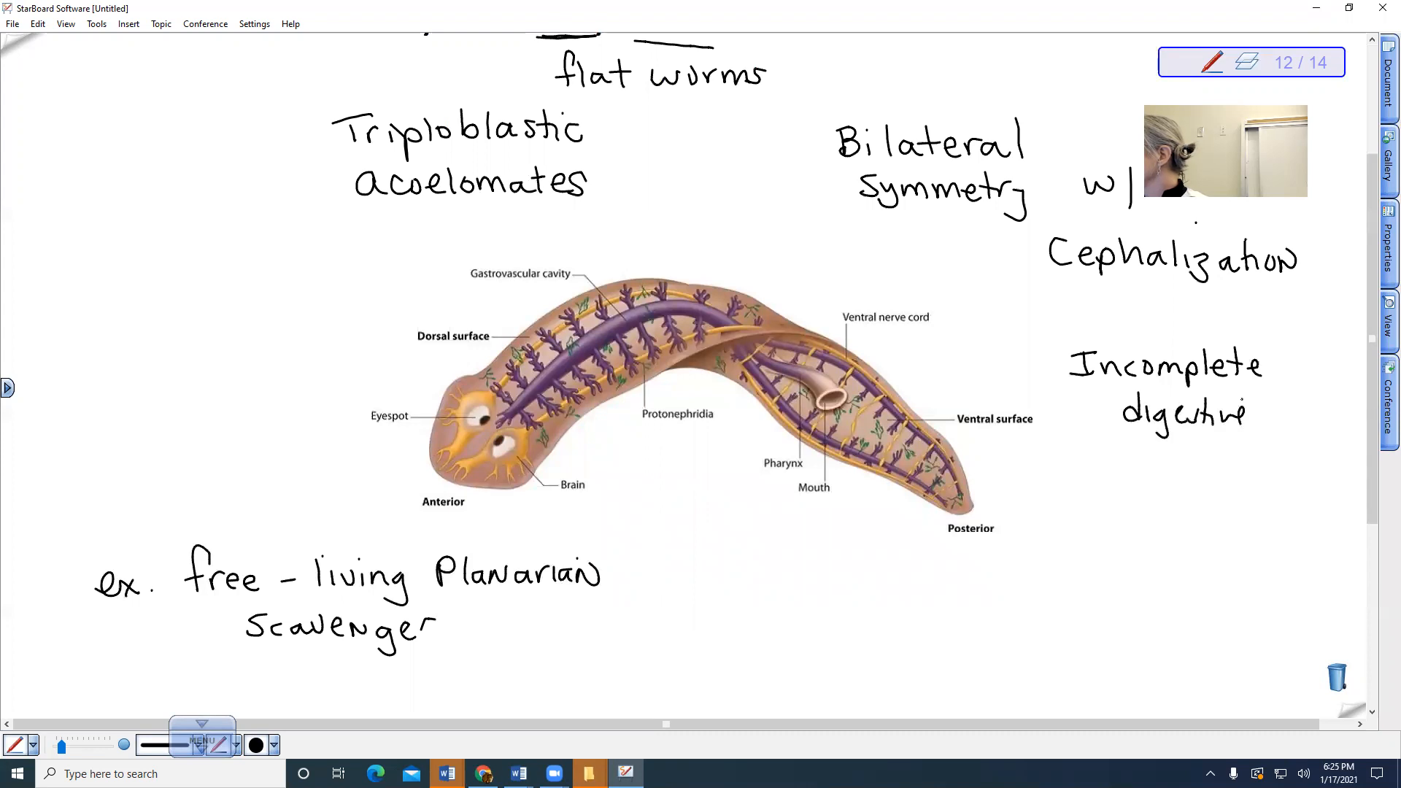
pyautogui.write('tract')
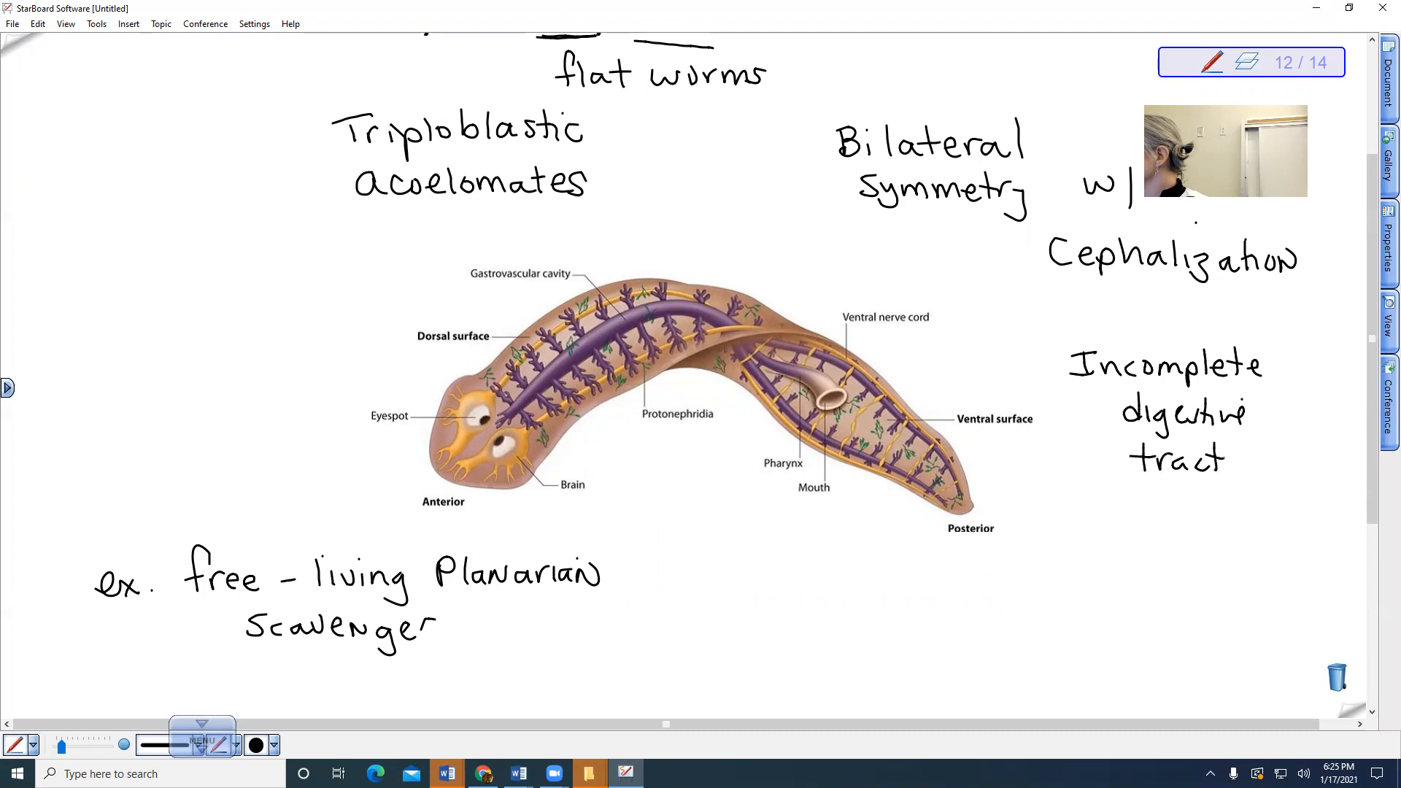
pyautogui.write('(NO')
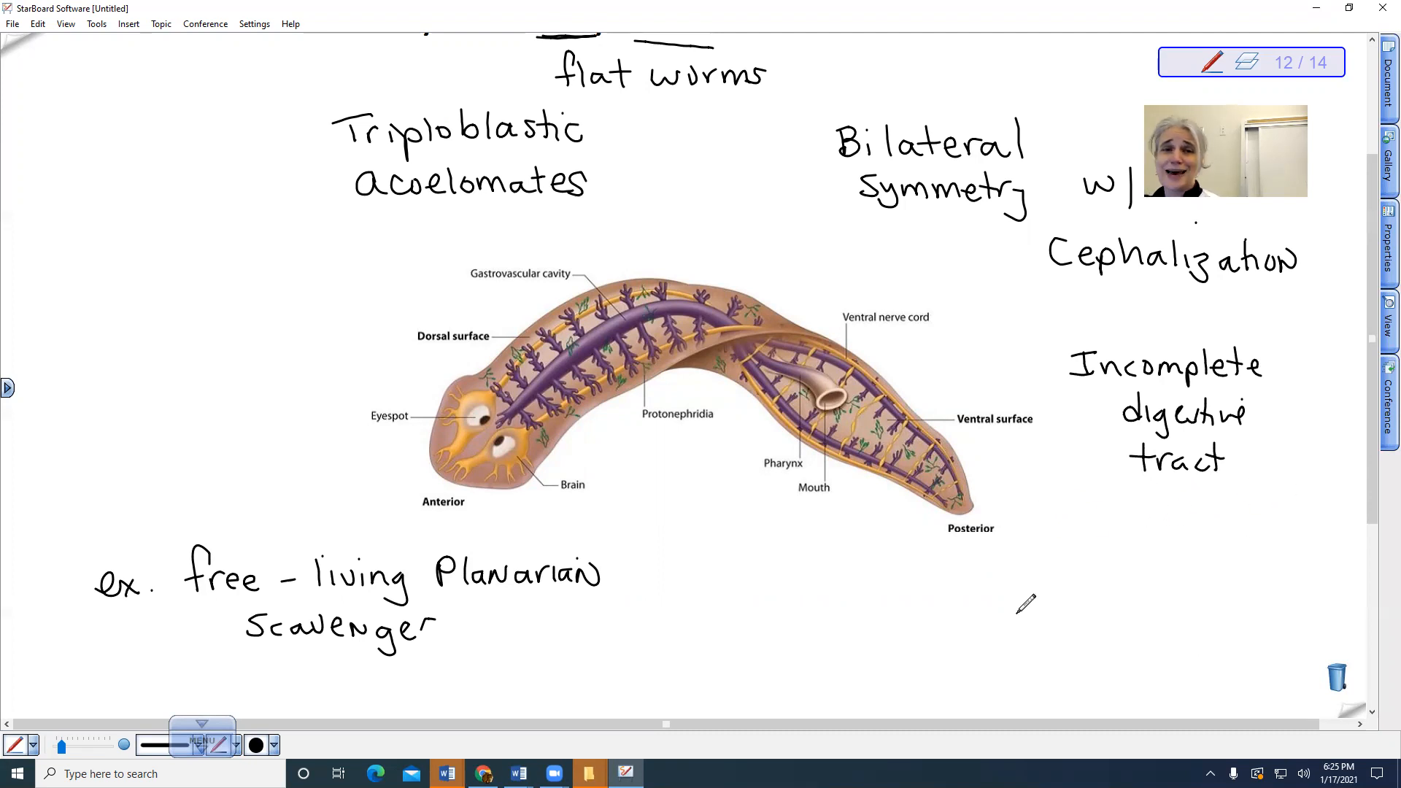
pyautogui.moveTo(852, 665)
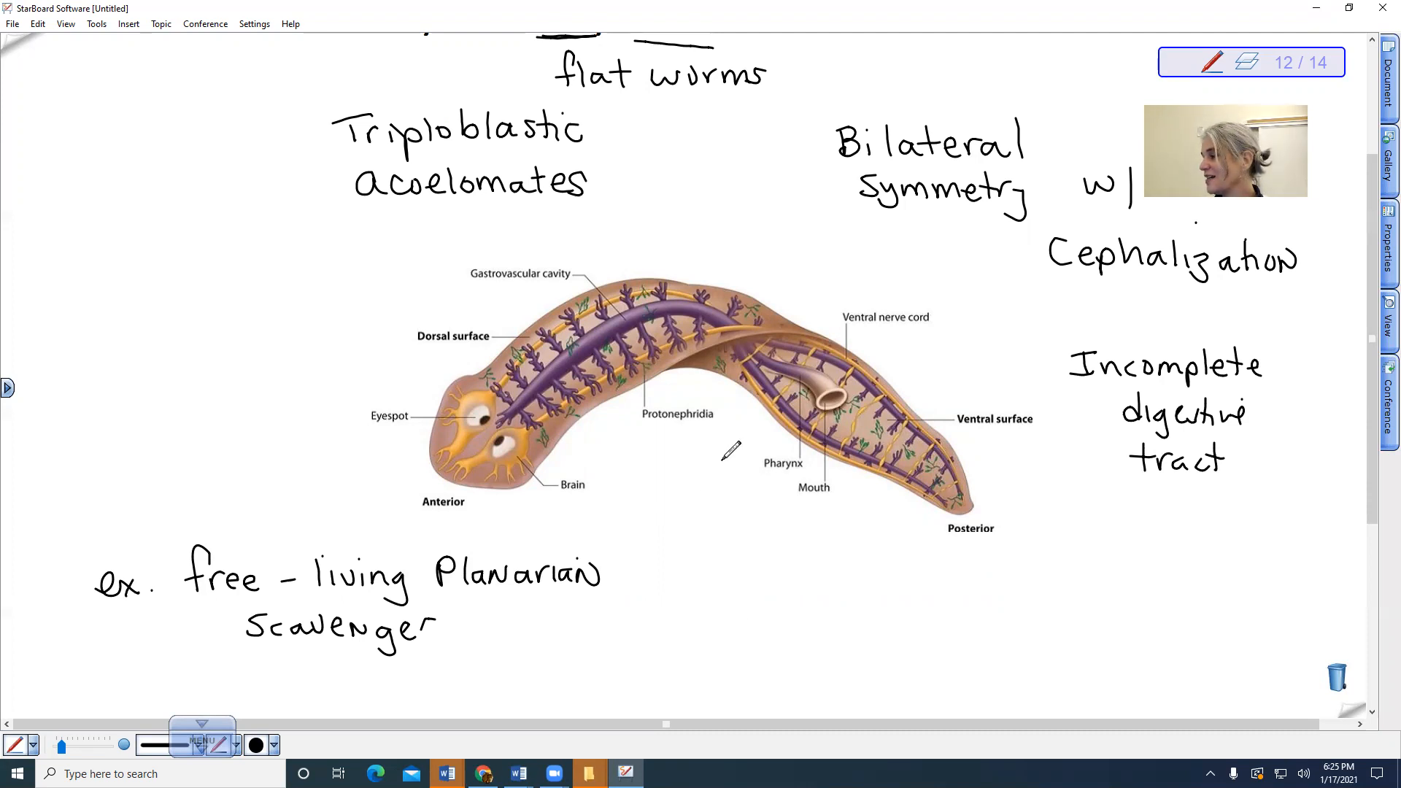
pyautogui.moveTo(801, 357)
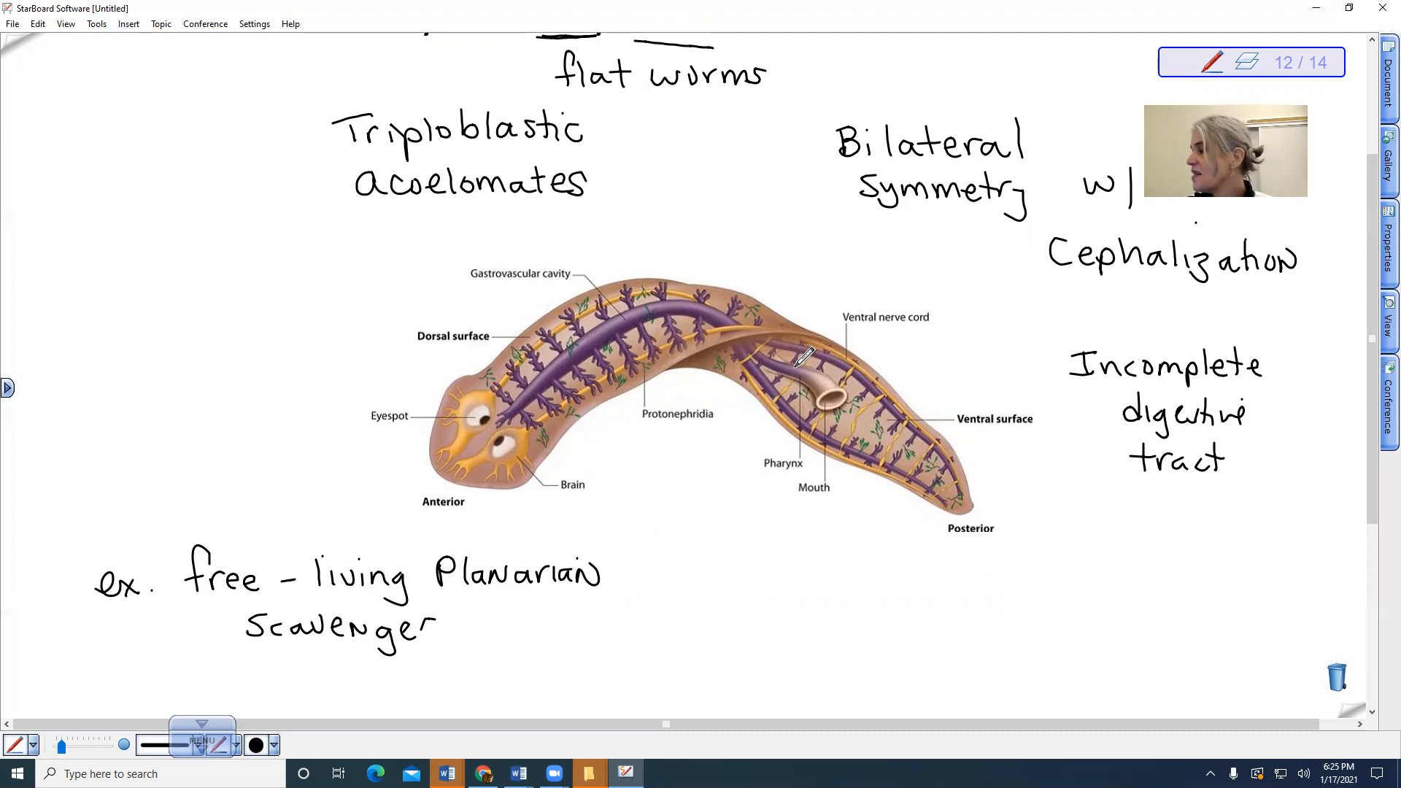
pyautogui.moveTo(656, 321)
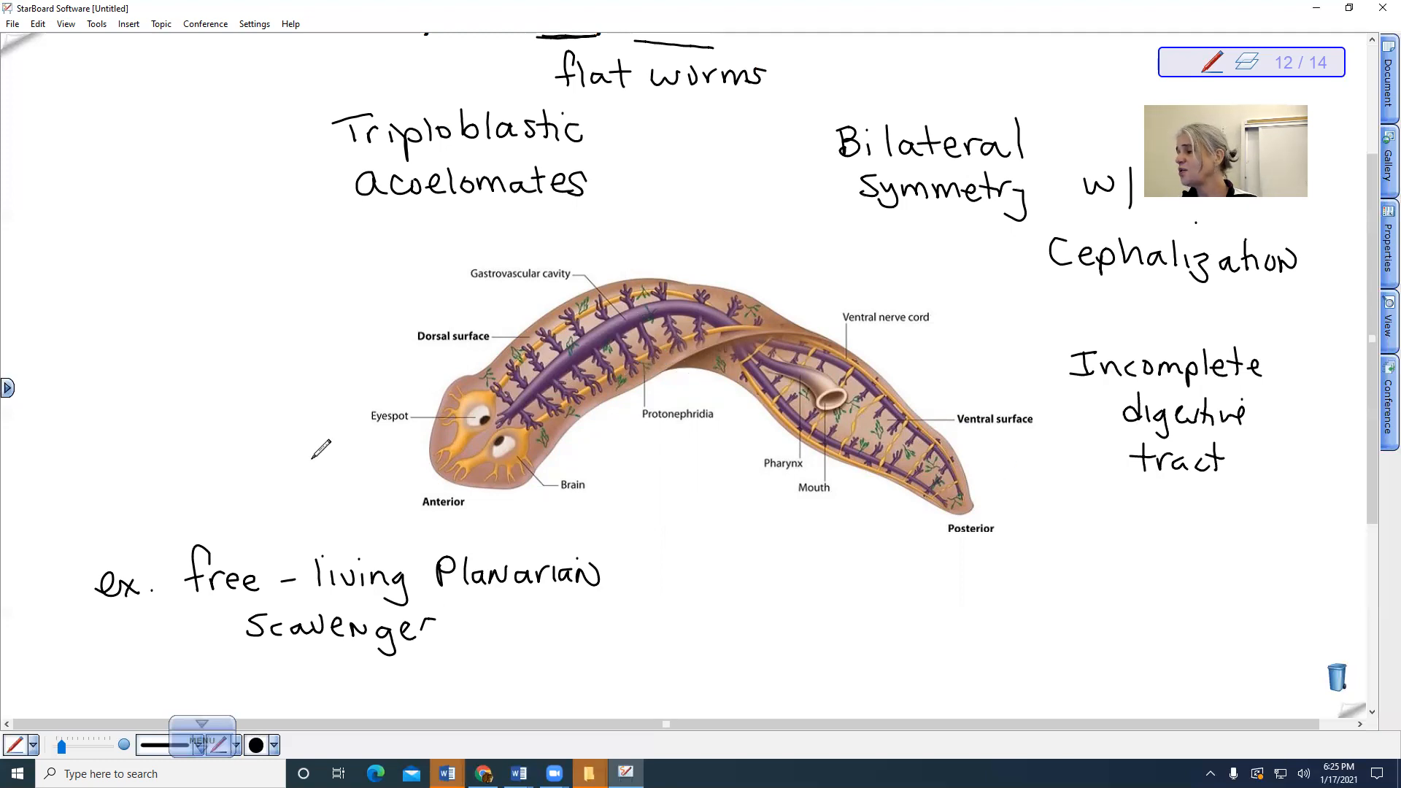
pyautogui.moveTo(1053, 492)
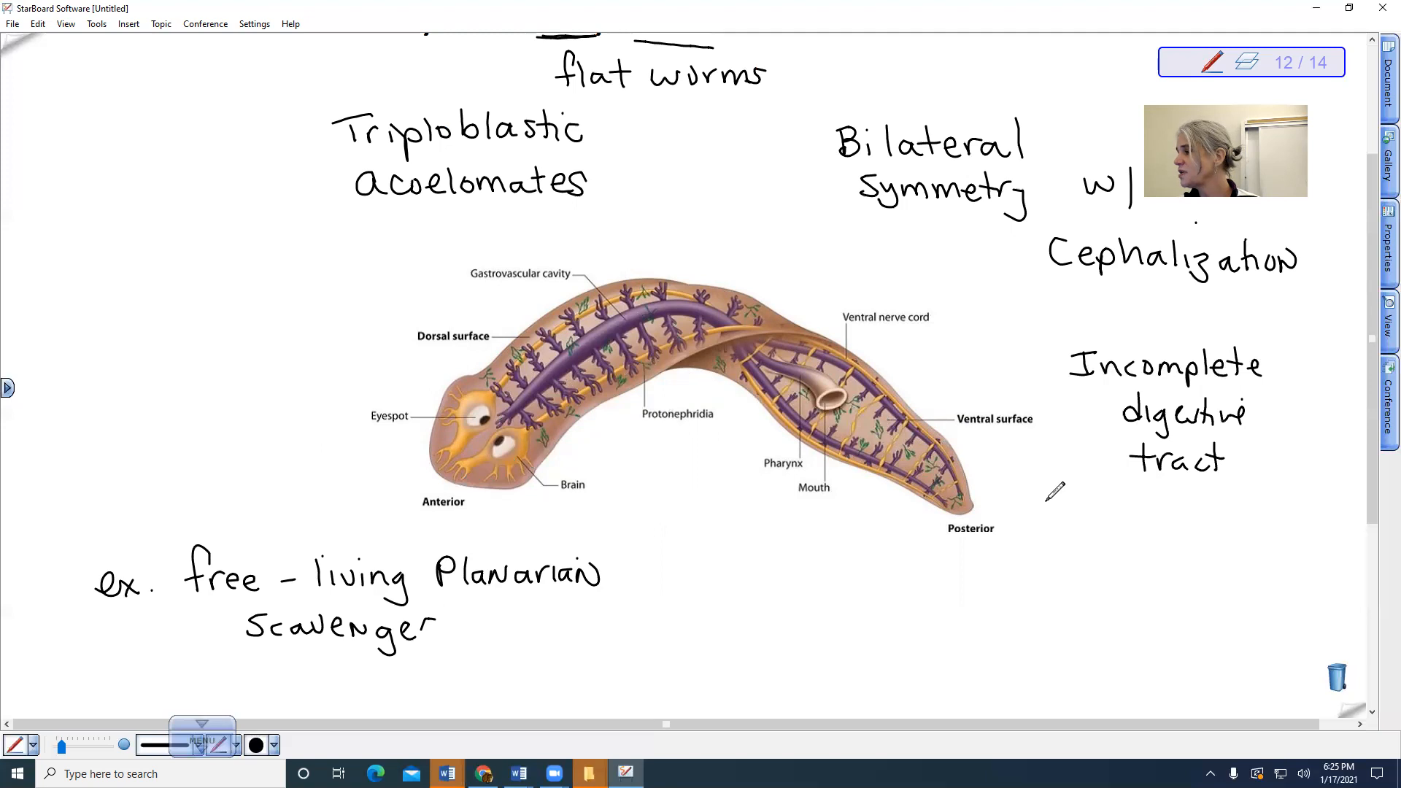
pyautogui.moveTo(696, 286)
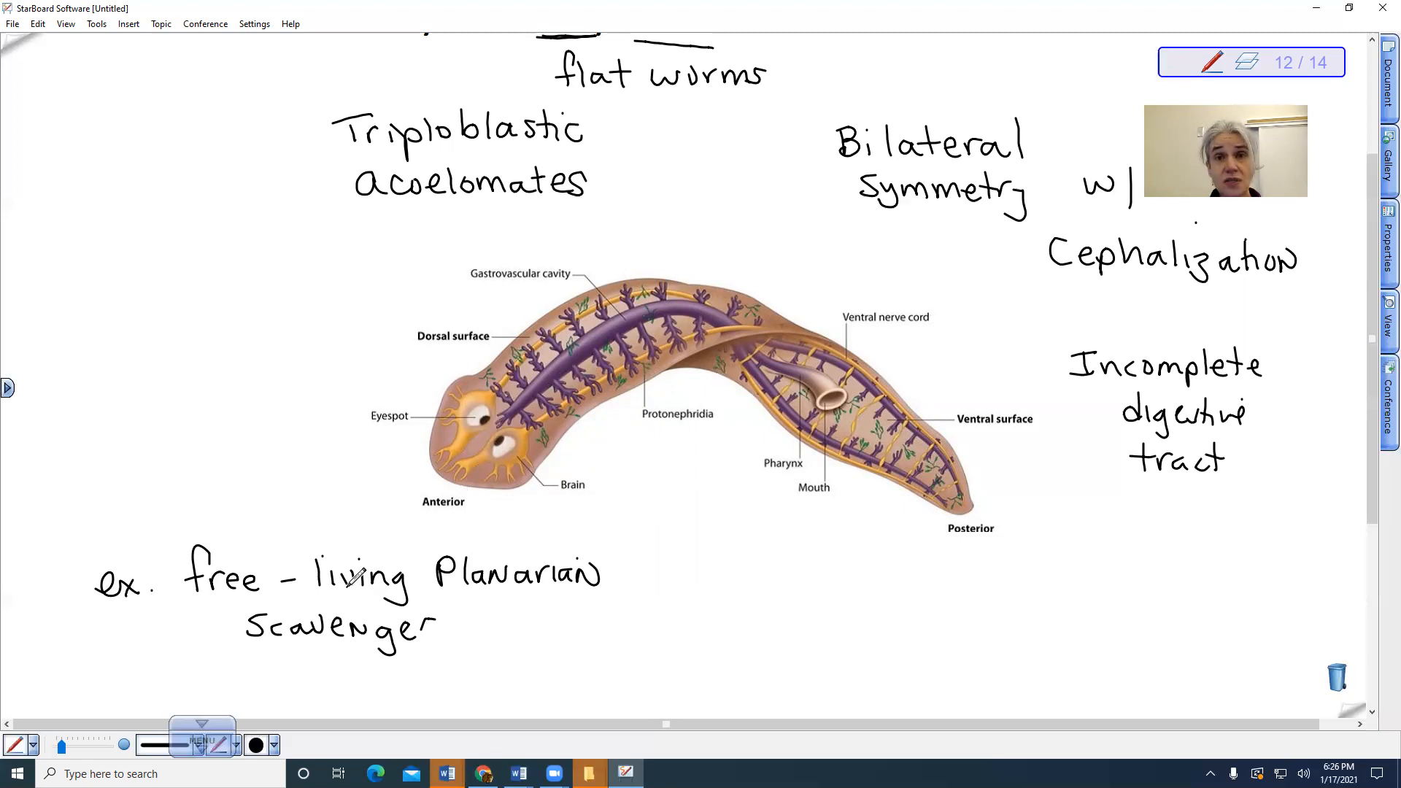
pyautogui.scroll(-3)
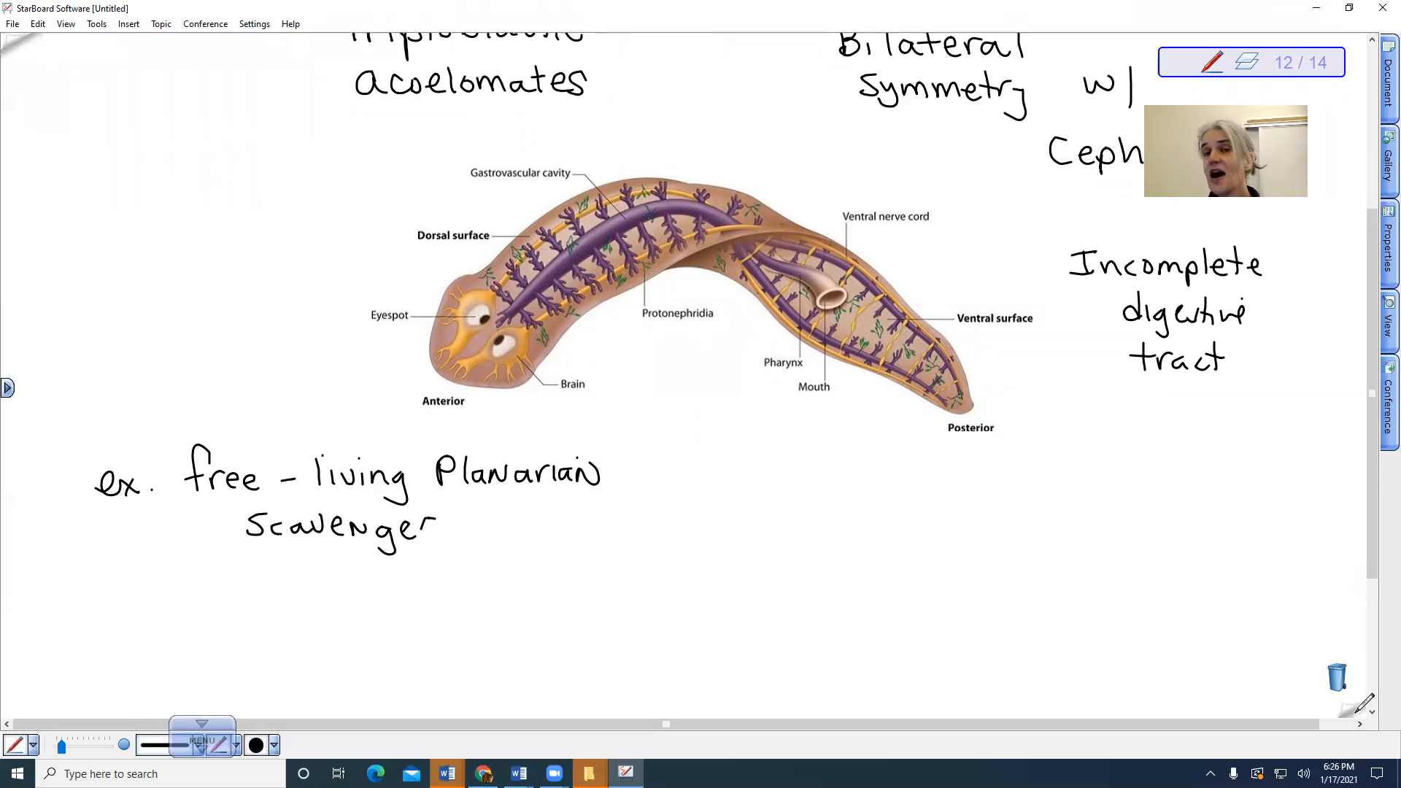
# Advance to the Endoparasites page 13 and note '(vs. ectoparasites)' and 'Live inside the host'
pyautogui.click(1250, 60)
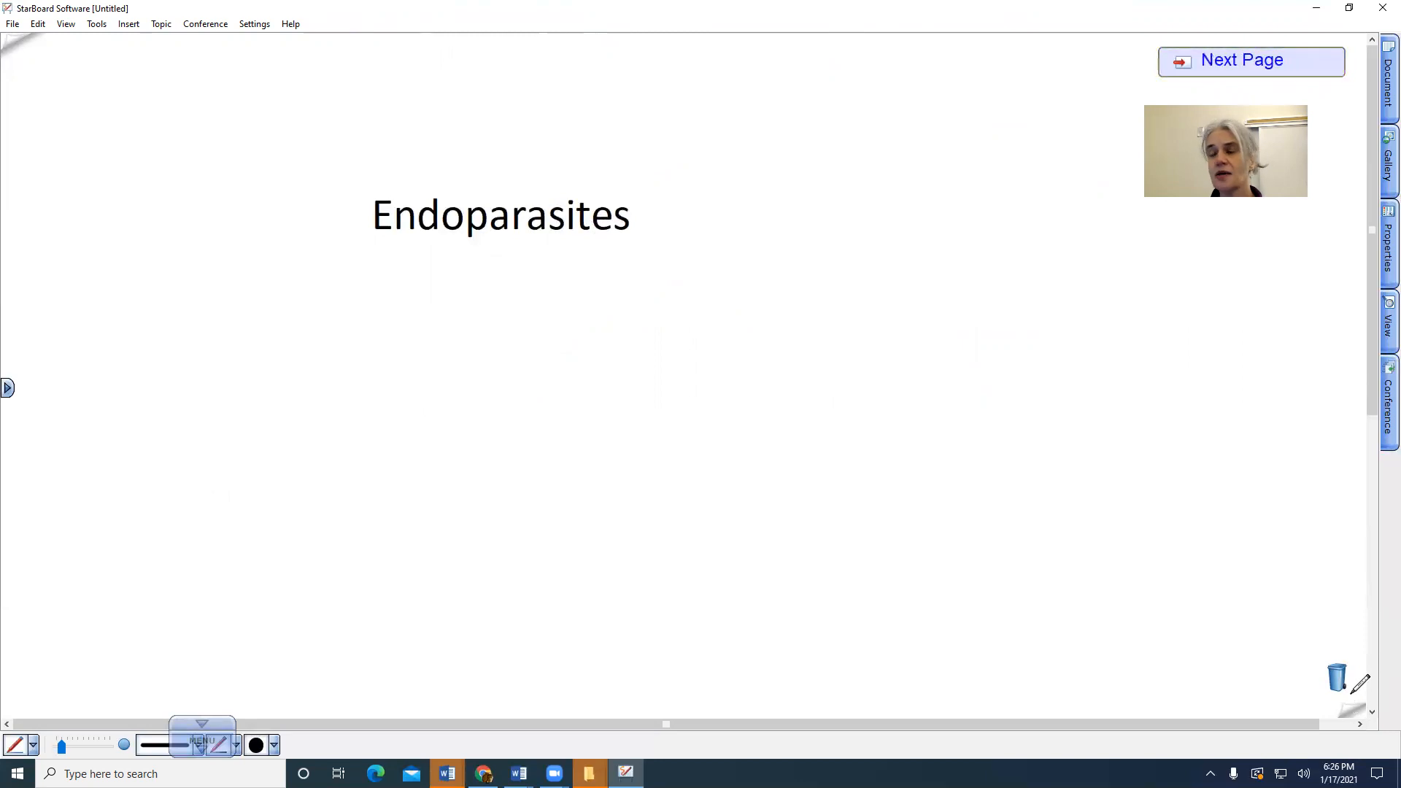
pyautogui.click(1251, 60)
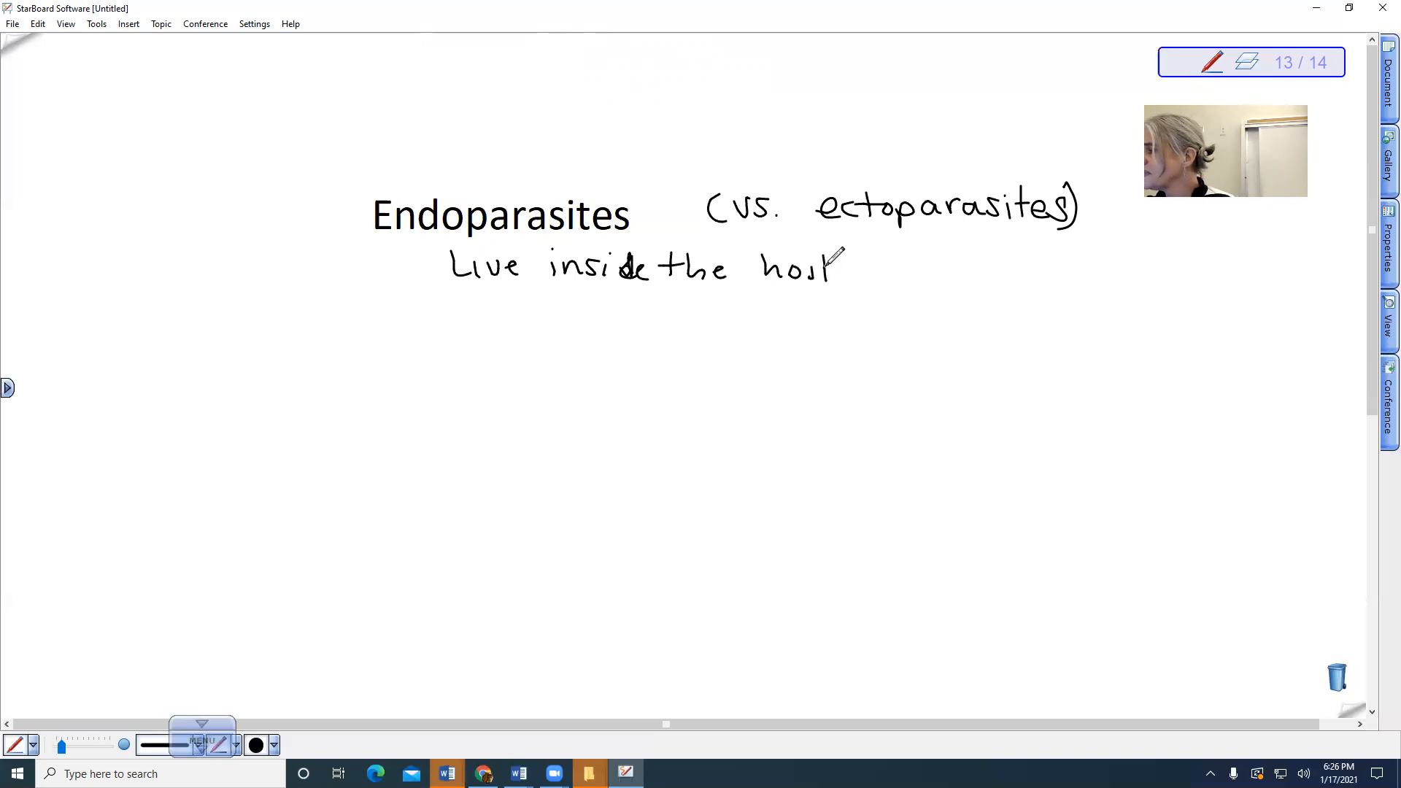
pyautogui.moveTo(826, 259)
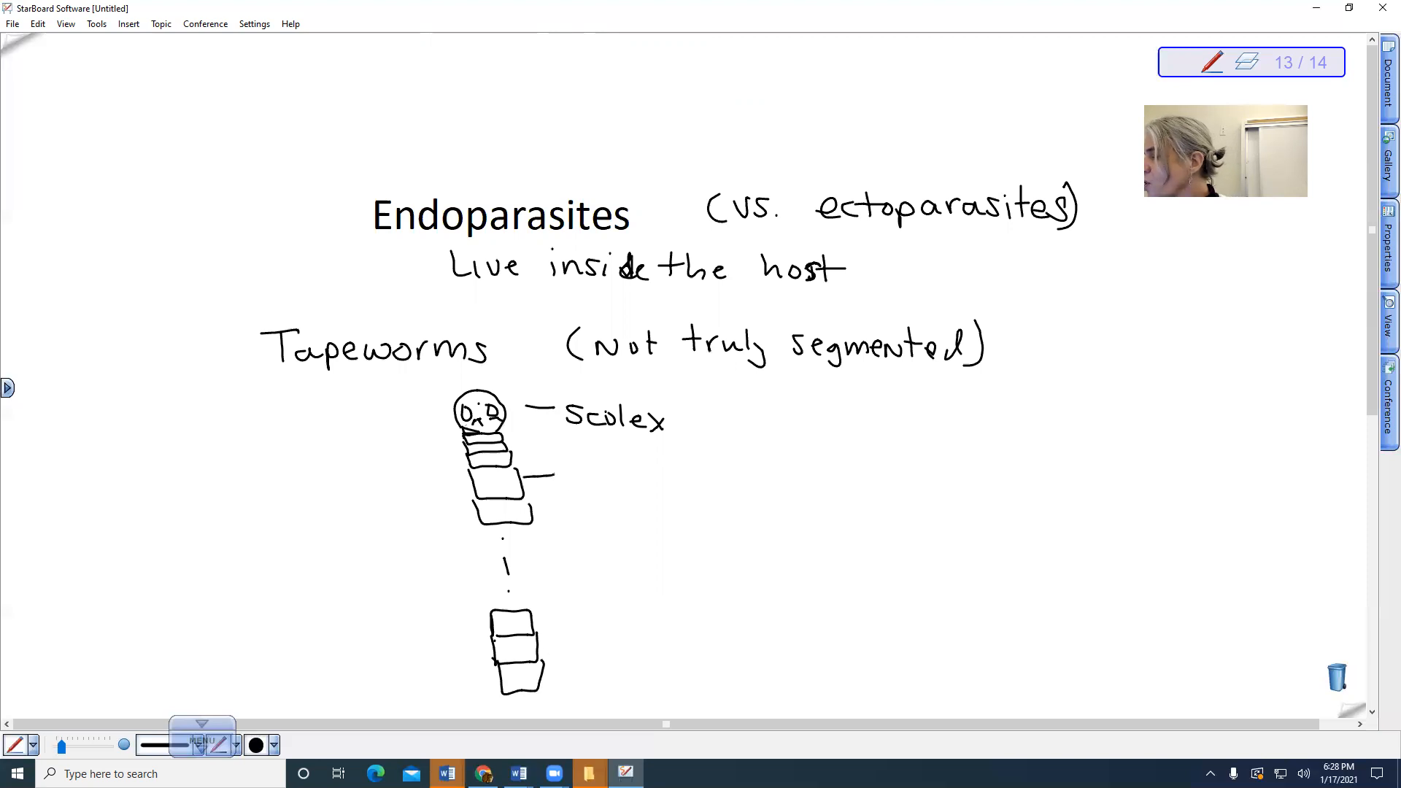
# Label the tapeworm's upper segments 'proglottids' and the bottom ones 'gravid proglottids'
pyautogui.write('proc')
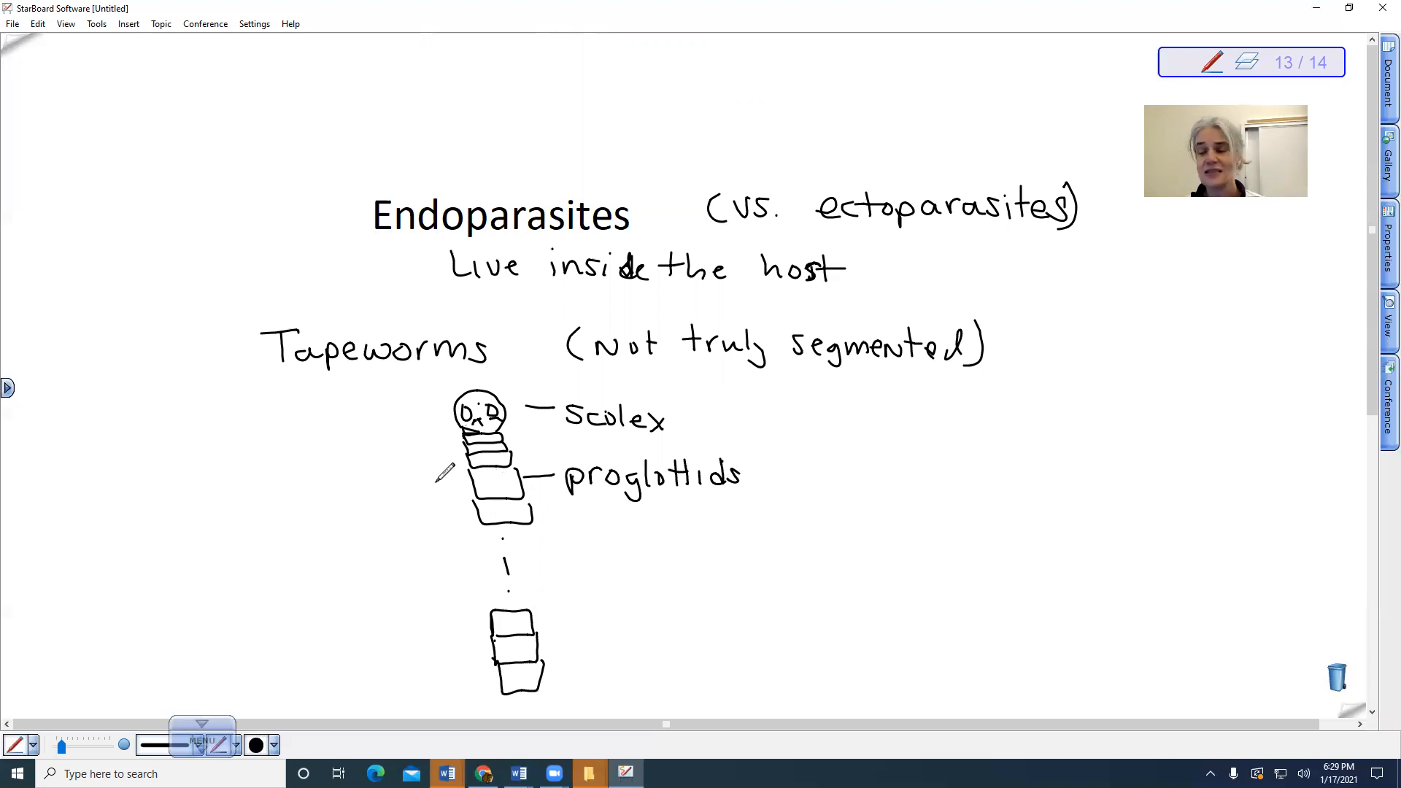
pyautogui.moveTo(459, 496)
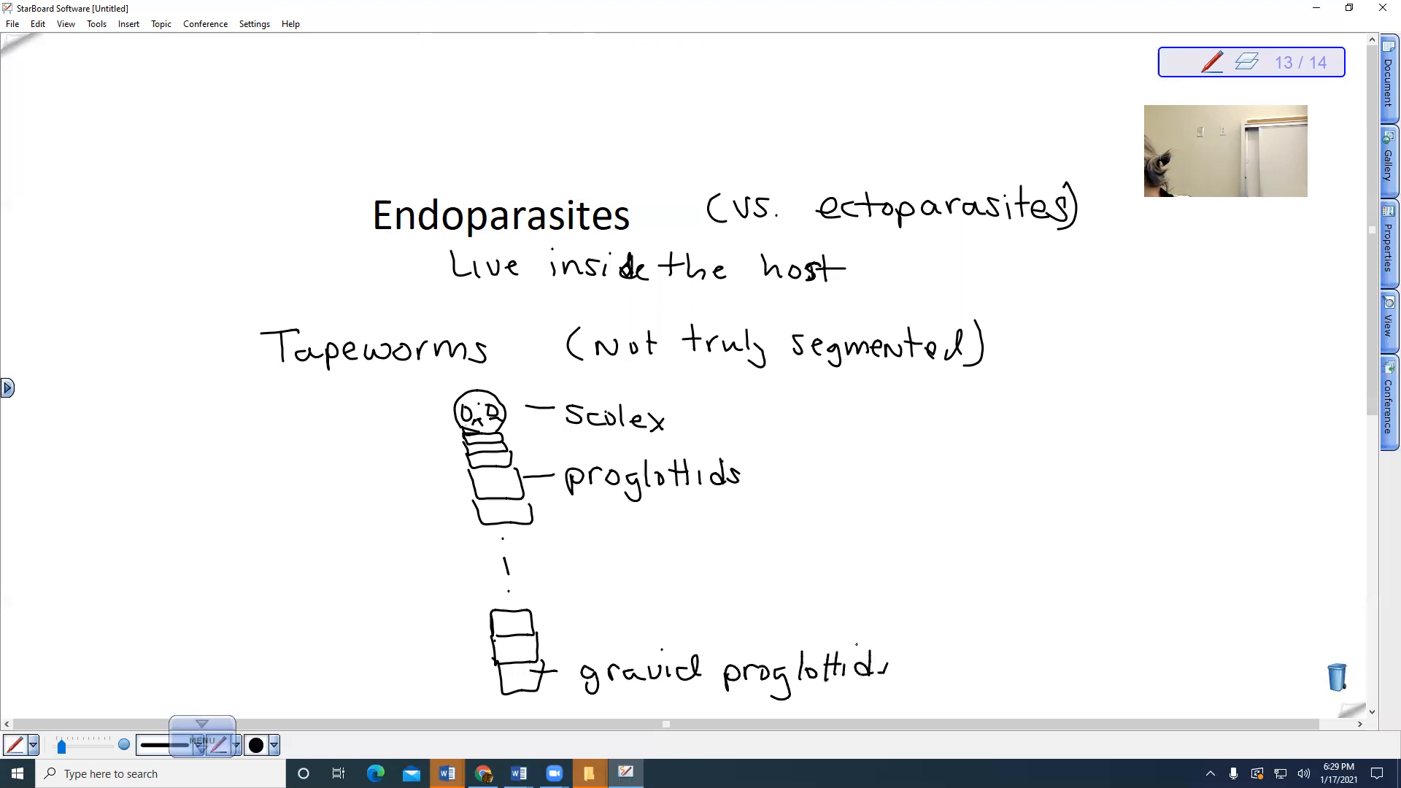
# Extend the label to 'gravid proglottids, filled w/ fertilized eggs' with an arrow to 'eggs'
pyautogui.write(', filled w/')
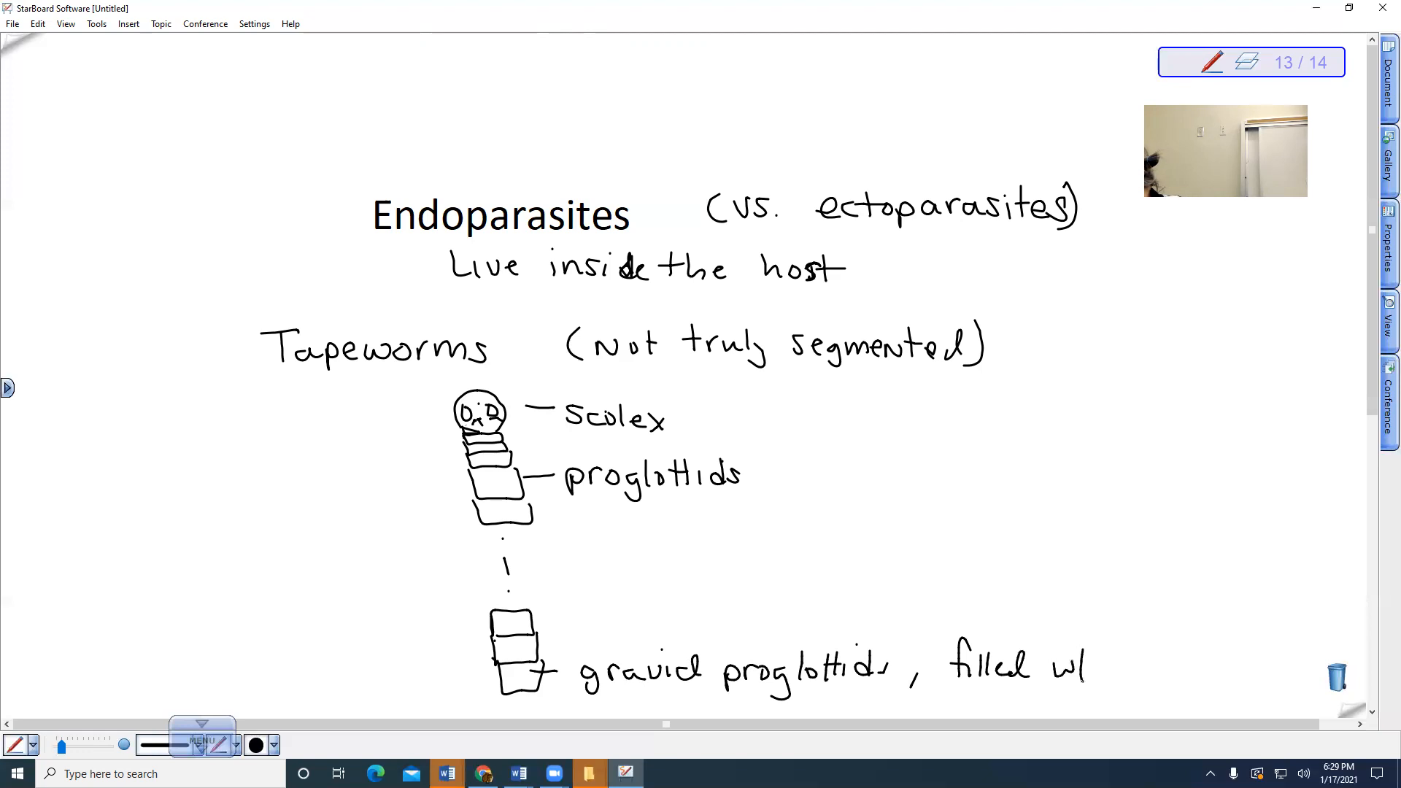
pyautogui.write('fertilized')
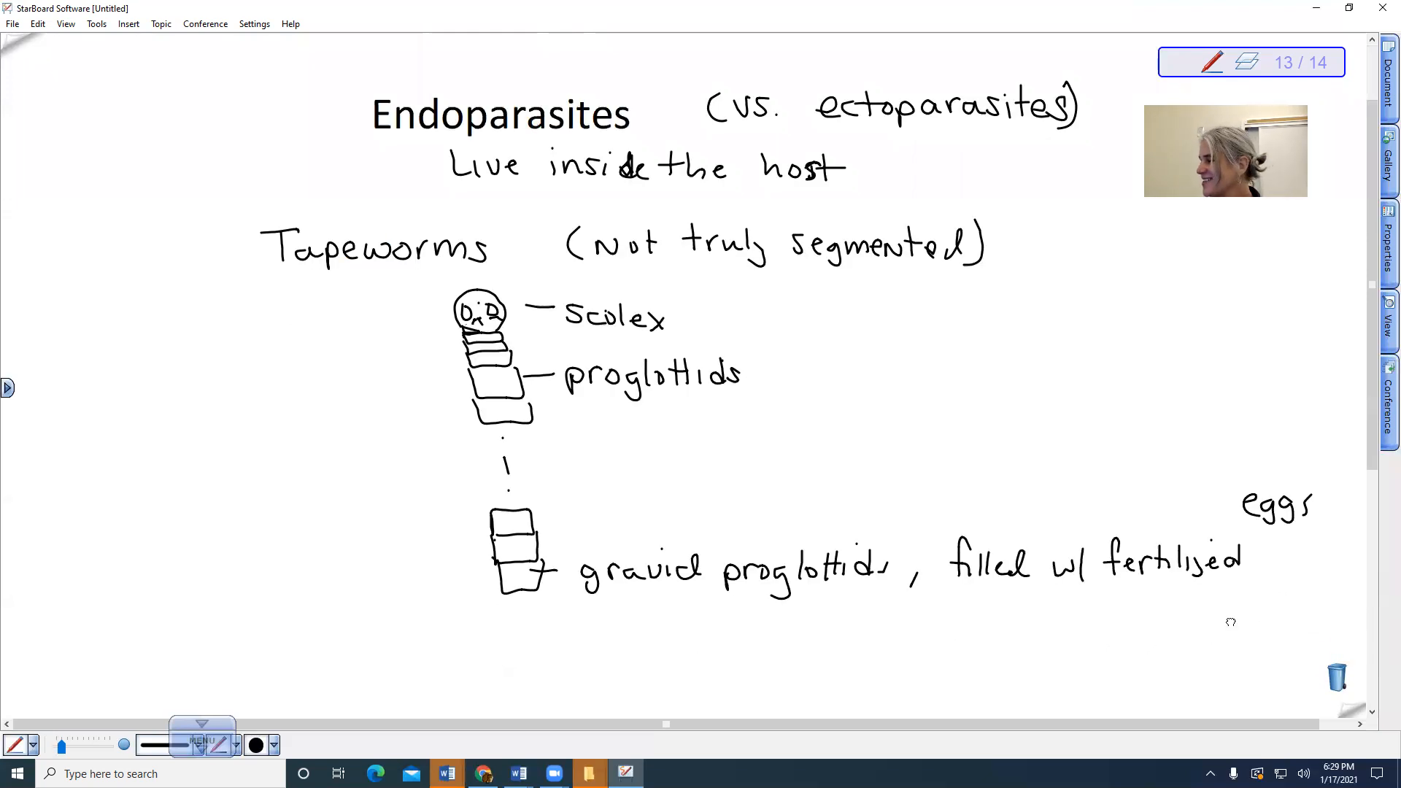
pyautogui.moveTo(1189, 661)
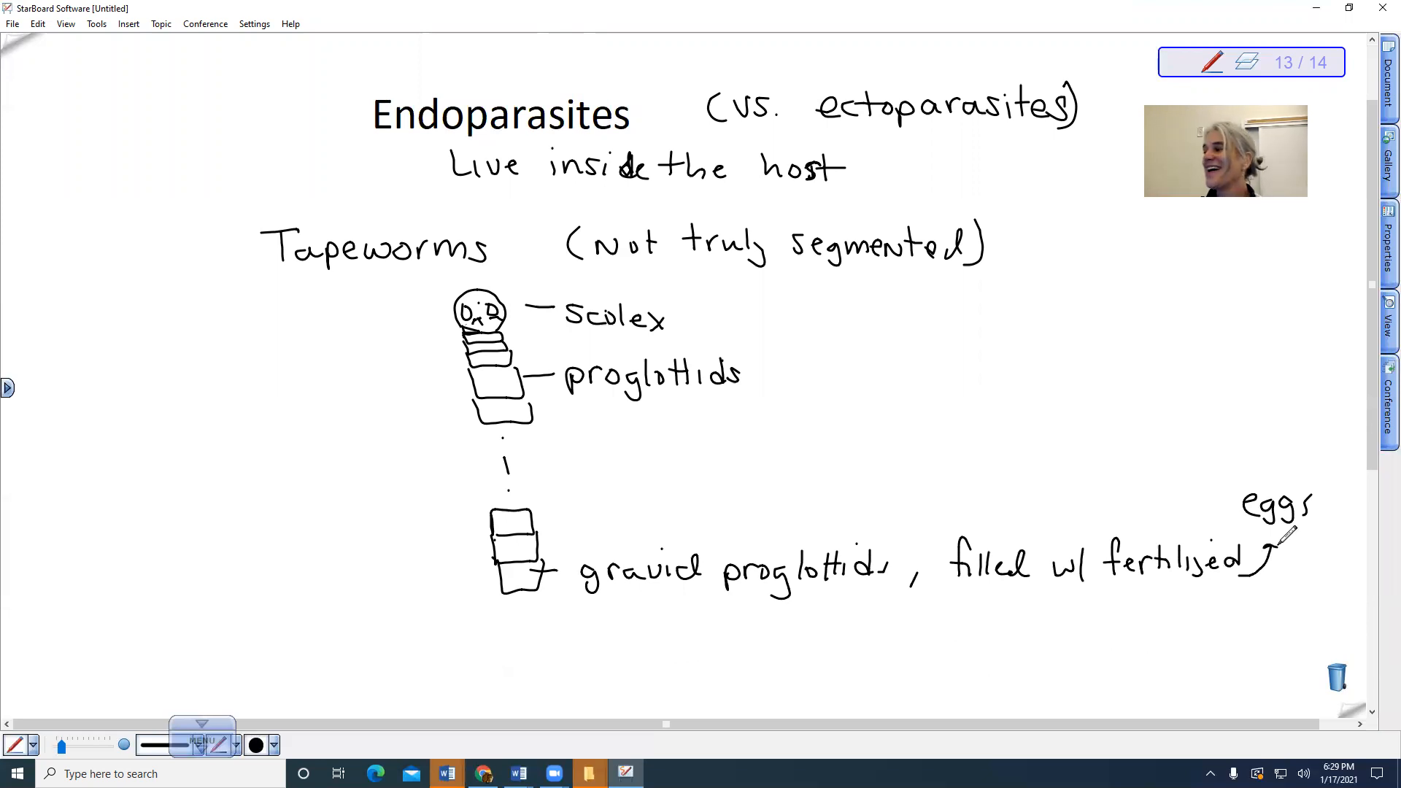
pyautogui.moveTo(1278, 535)
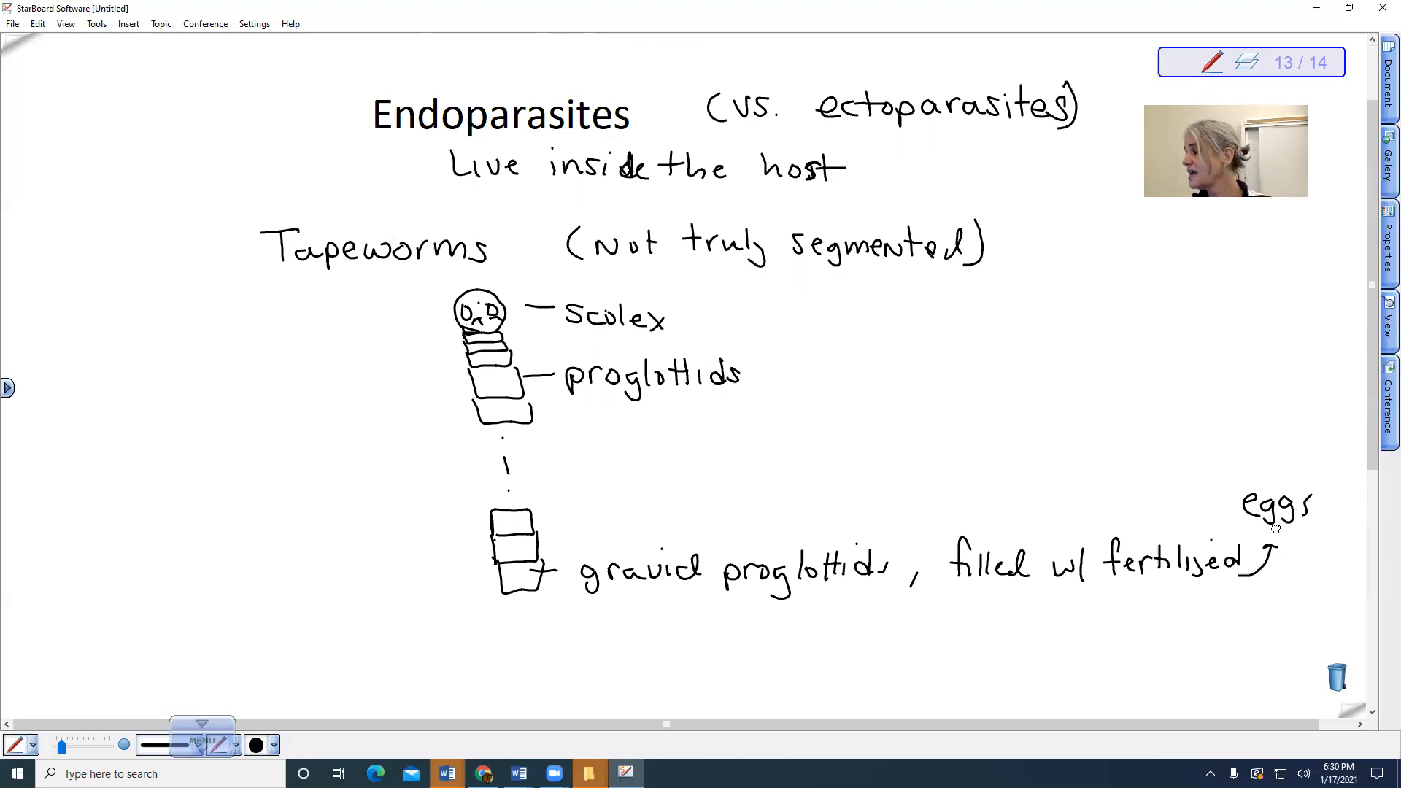
# Scroll down to open blank space beneath the gravid proglottids note
pyautogui.scroll(-3)
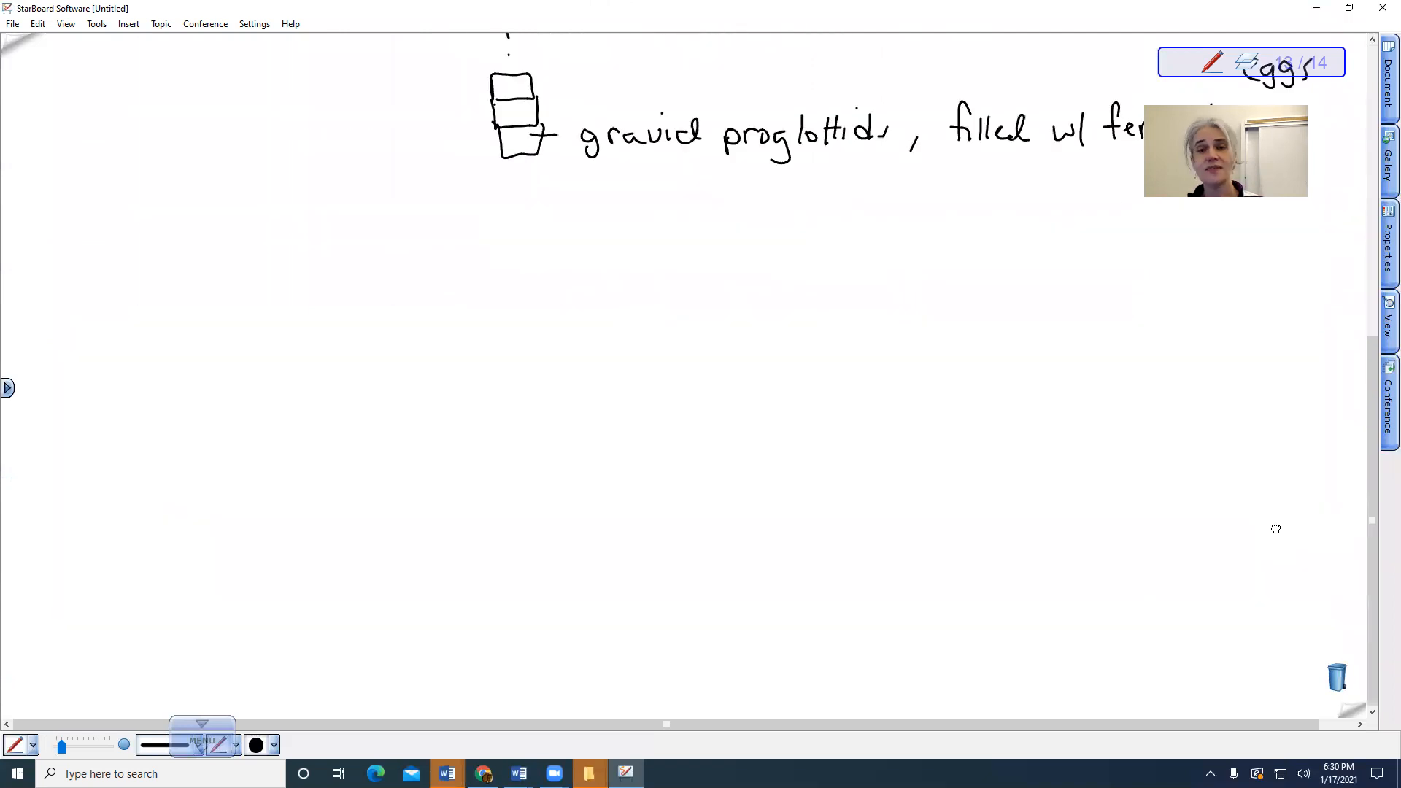
pyautogui.moveTo(1284, 518)
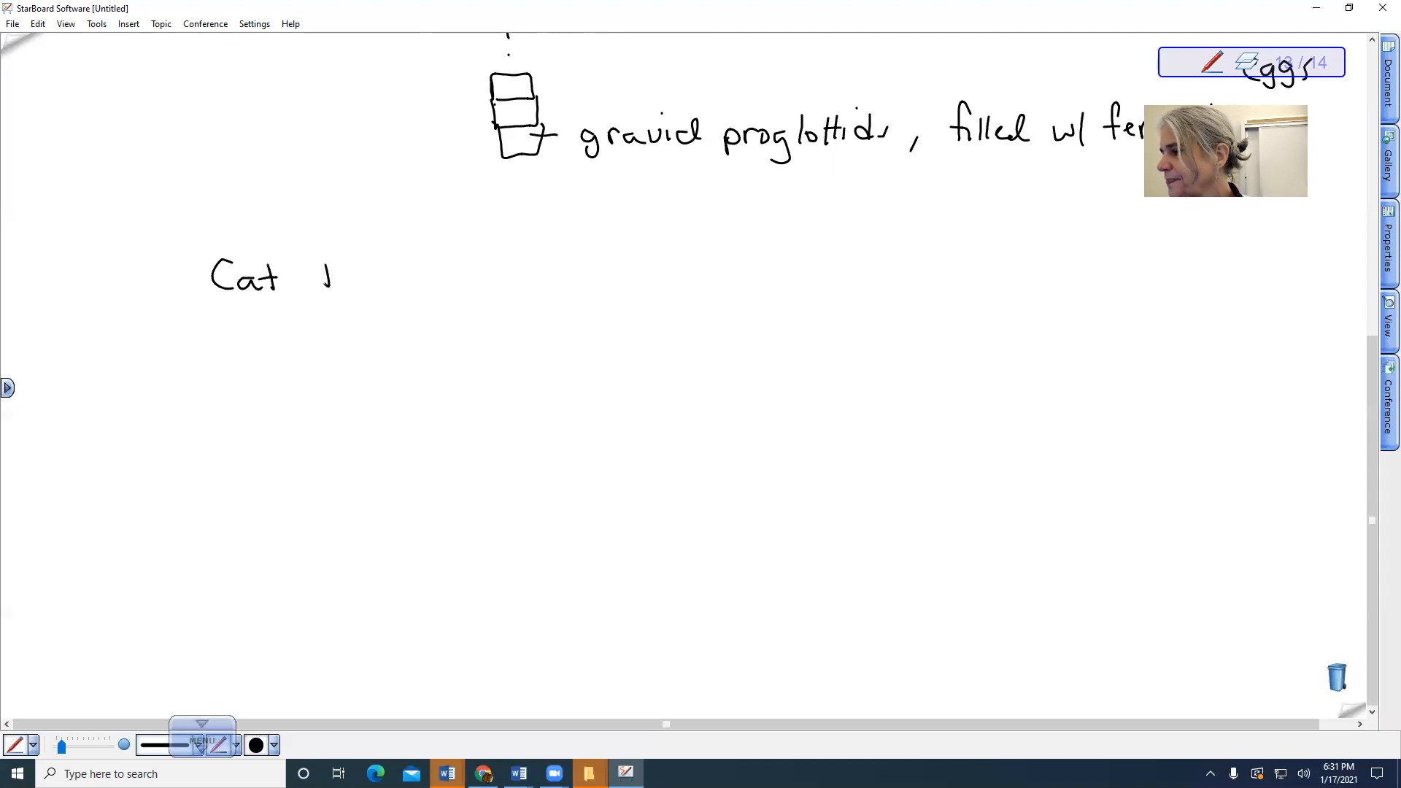
pyautogui.moveTo(316, 278); pyautogui.dragTo(420, 278)
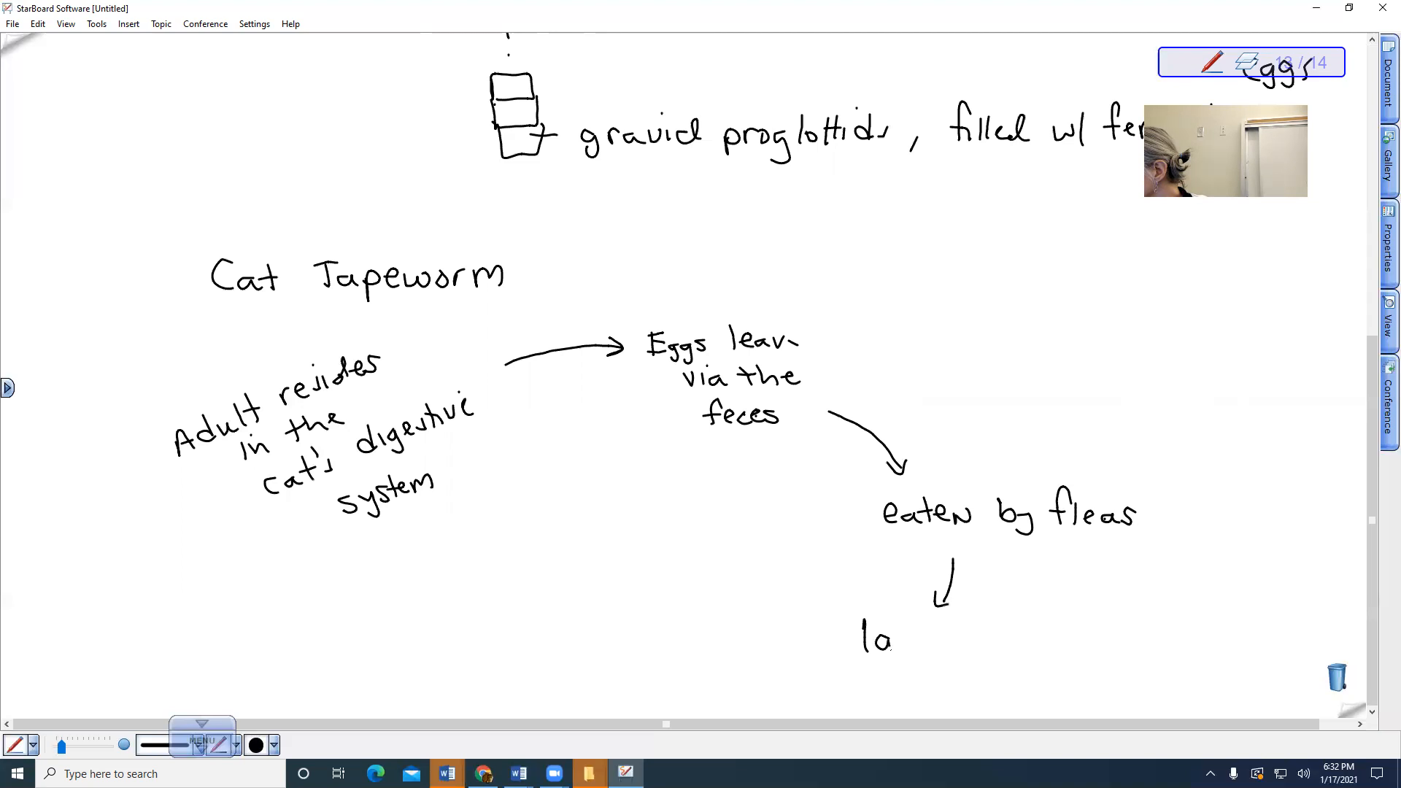
# Add flowchart arrows to 'eaten by fleas' and then 'larvae in fleas'
pyautogui.write('rvae in fl')
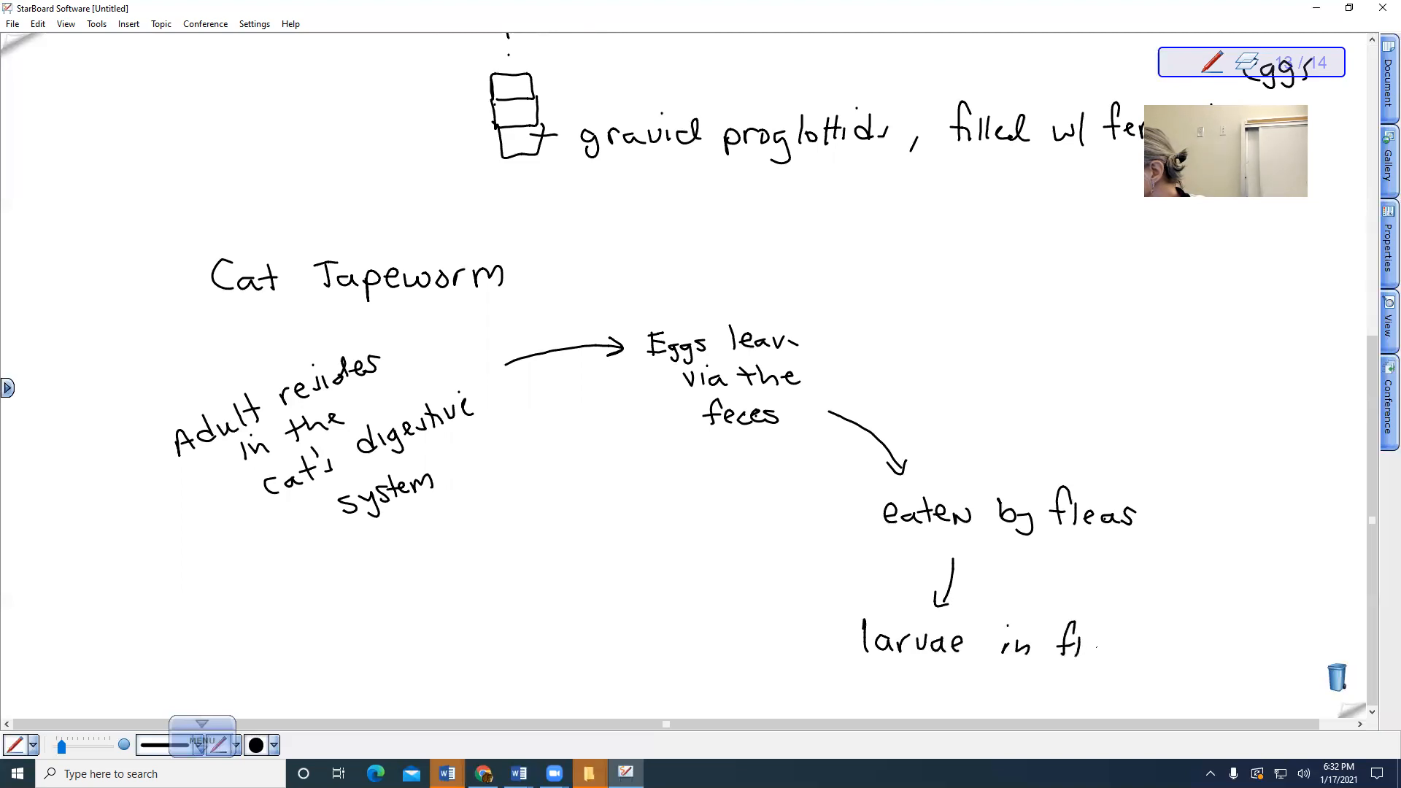
pyautogui.moveTo(1116, 643)
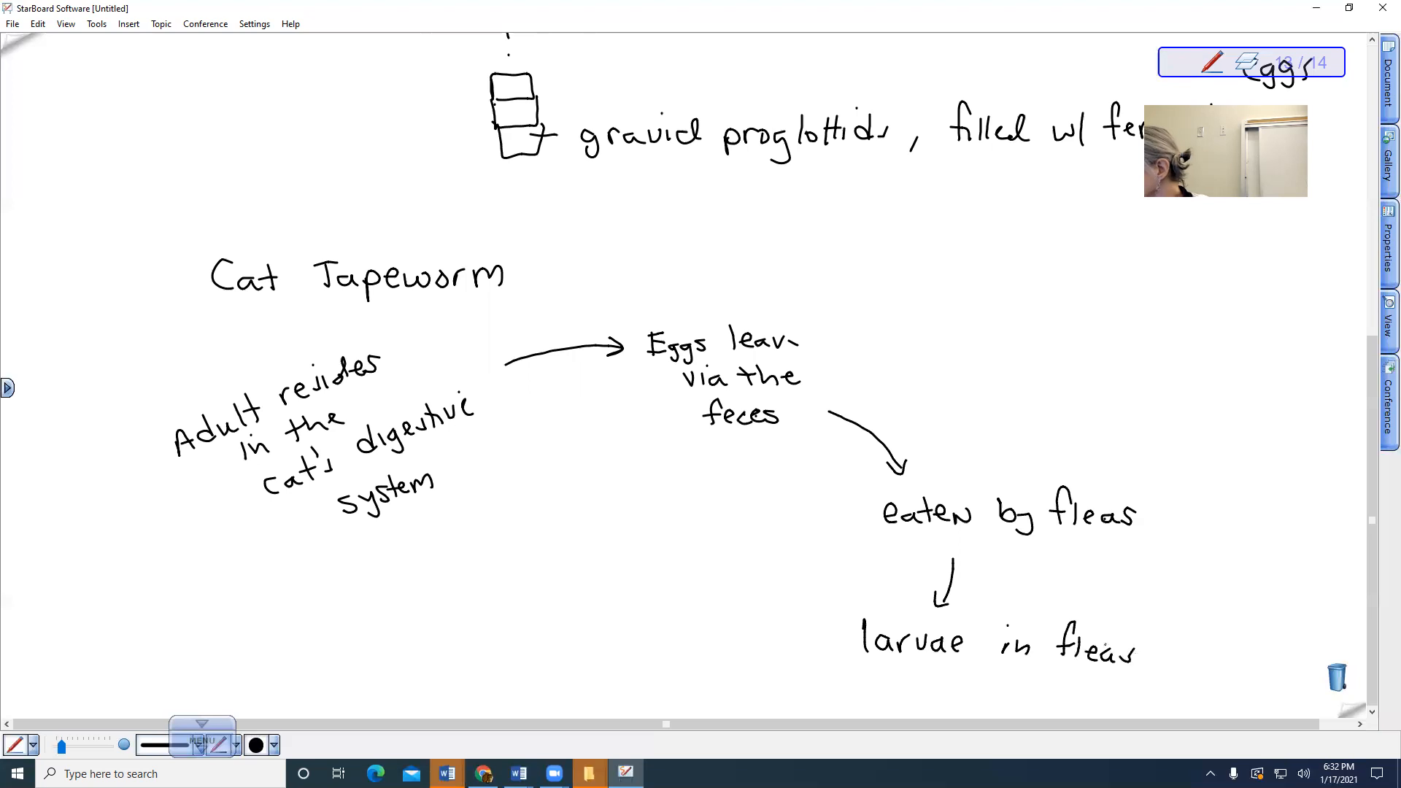